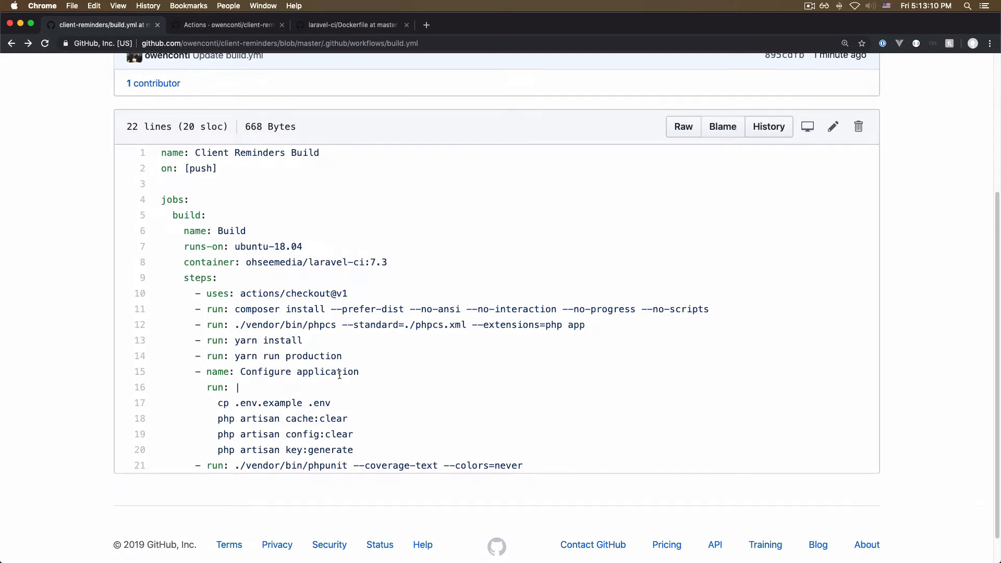
Navigate through the .github/workflows folder to the build.yml workflow file.
scroll("up", 3)
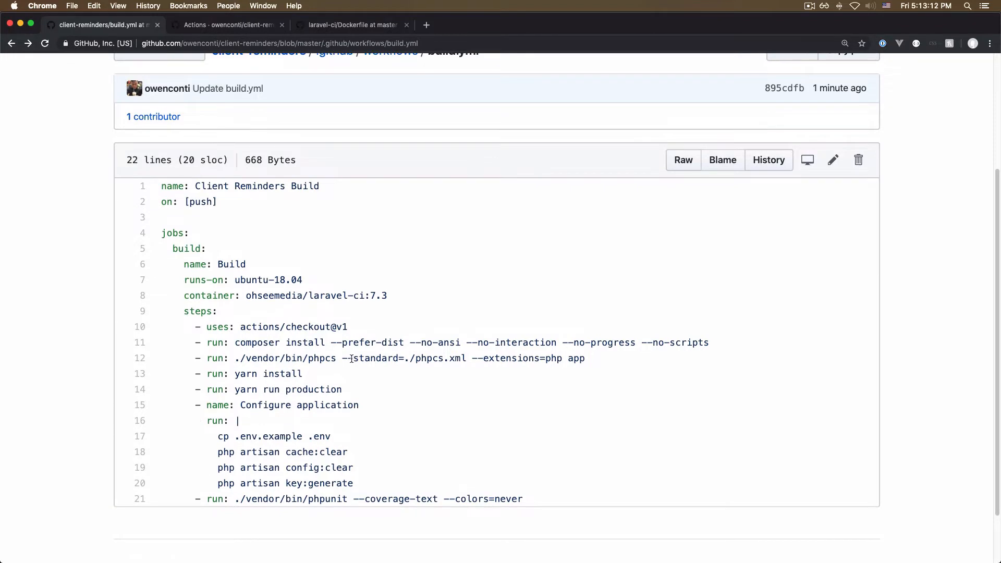
scroll("up", 3)
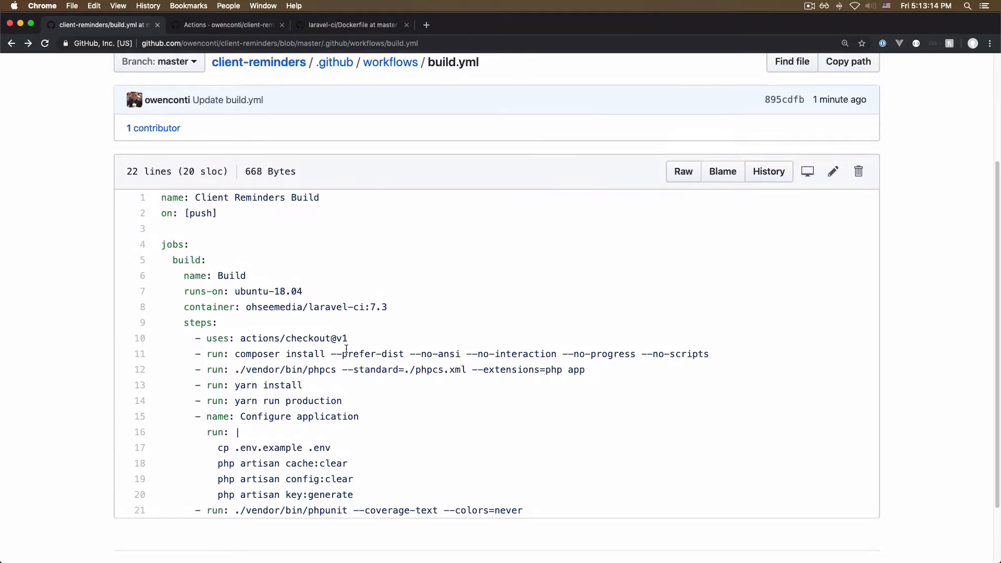
scroll("up", 3)
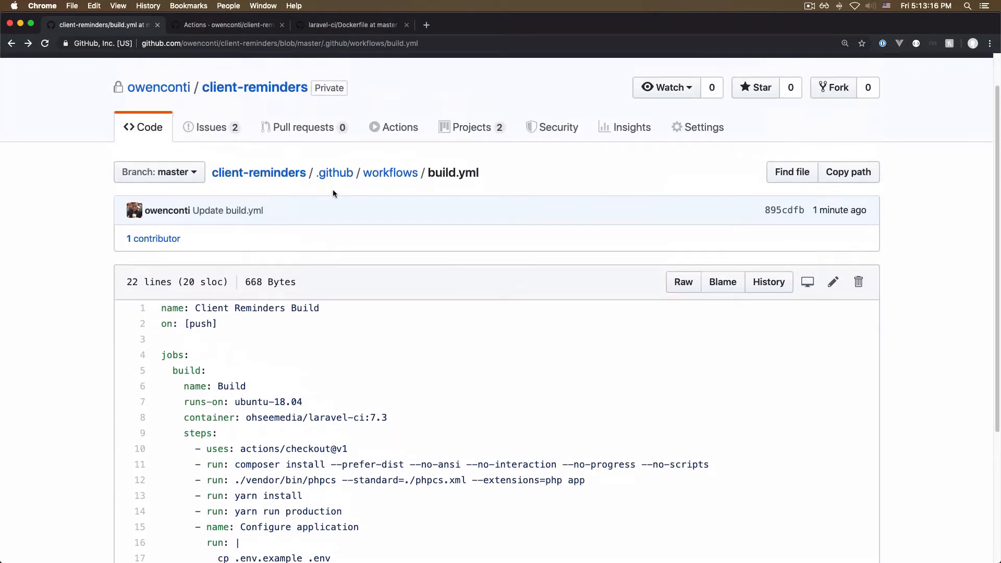
mouse_move(400, 127)
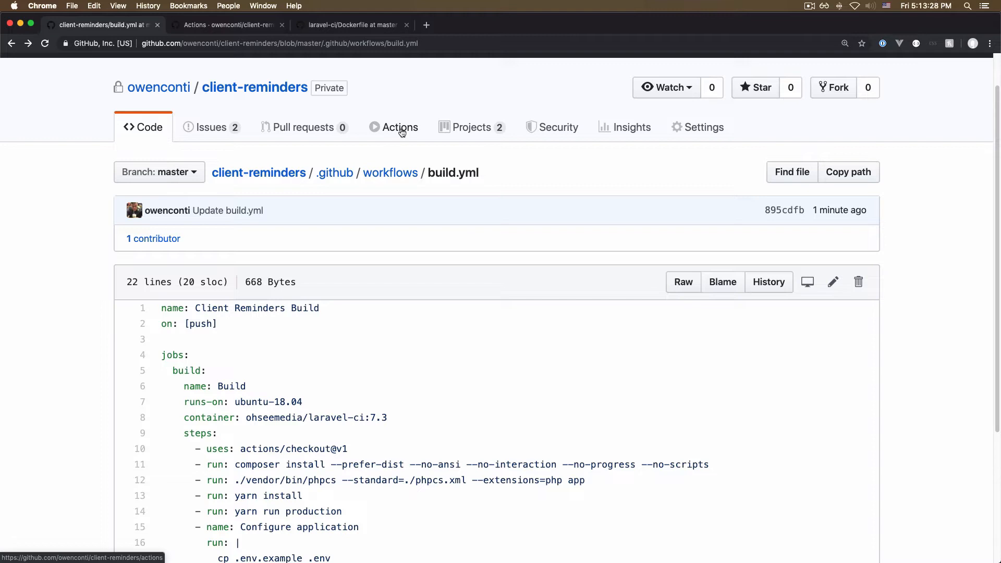
mouse_move(418, 175)
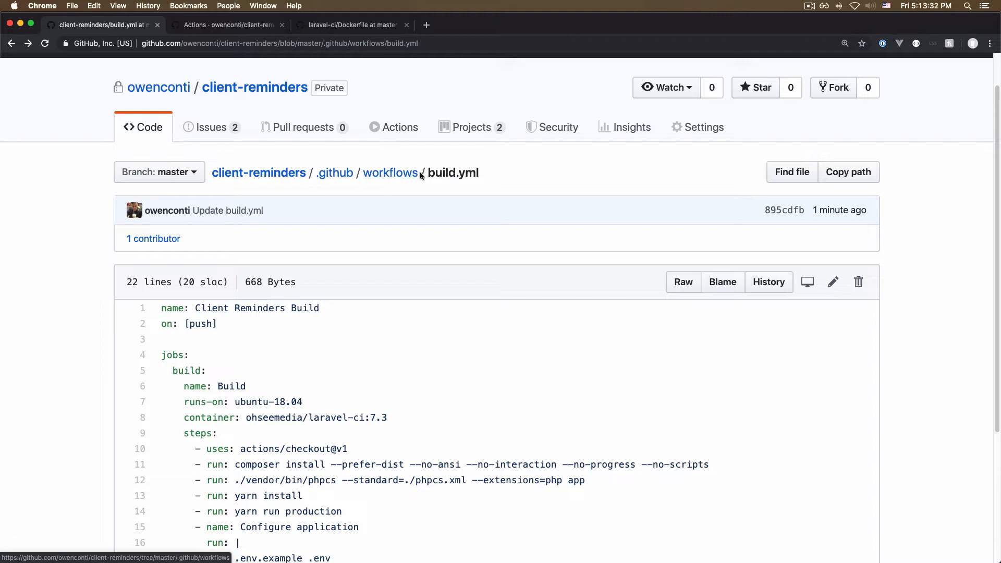
mouse_move(390, 172)
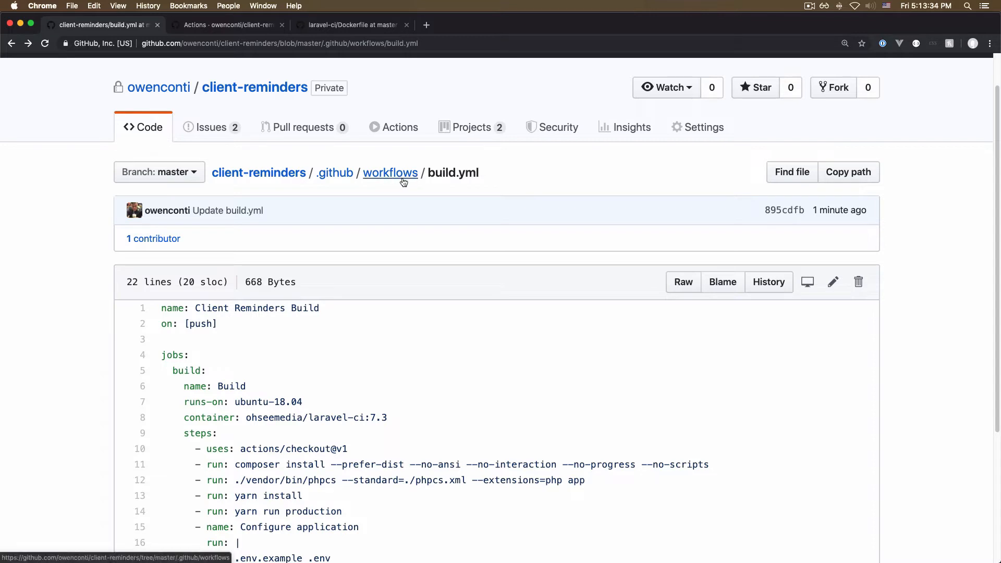
mouse_move(371, 181)
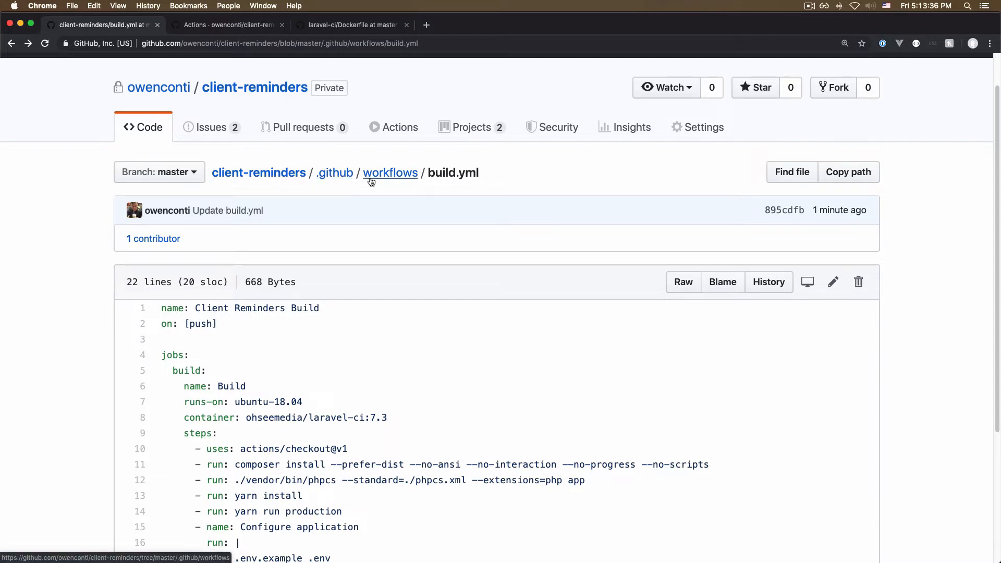
mouse_move(436, 172)
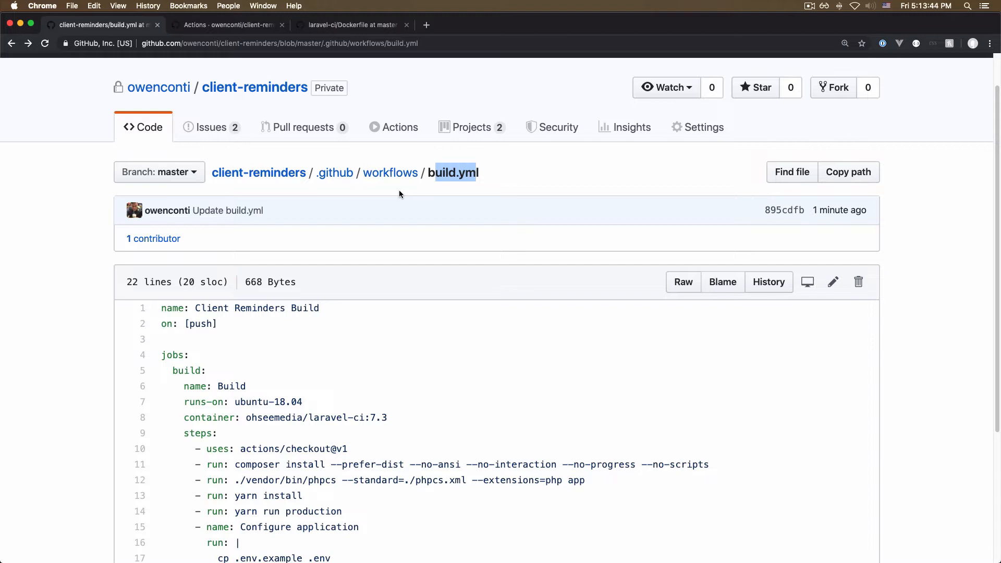
left_click(390, 172)
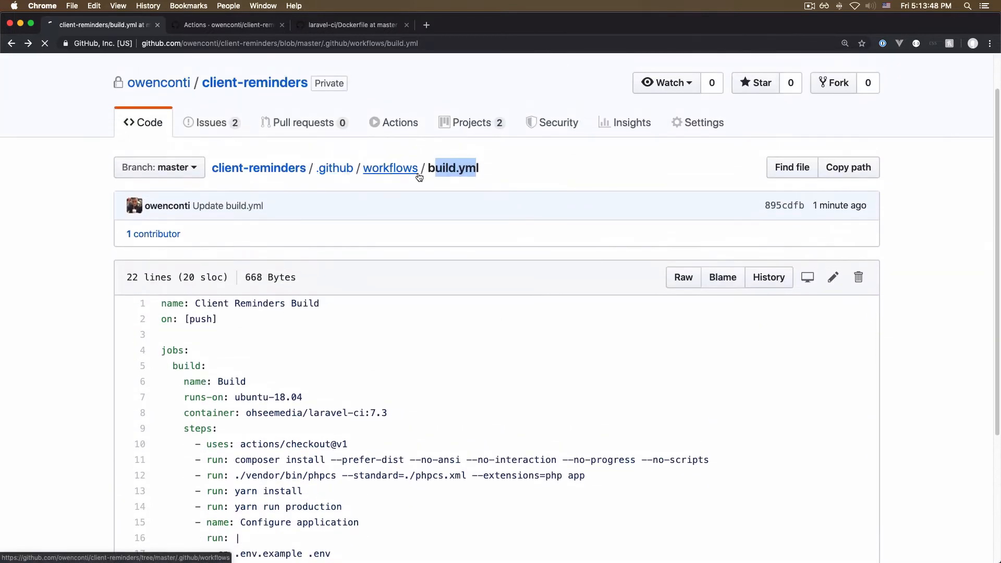
left_click(334, 168)
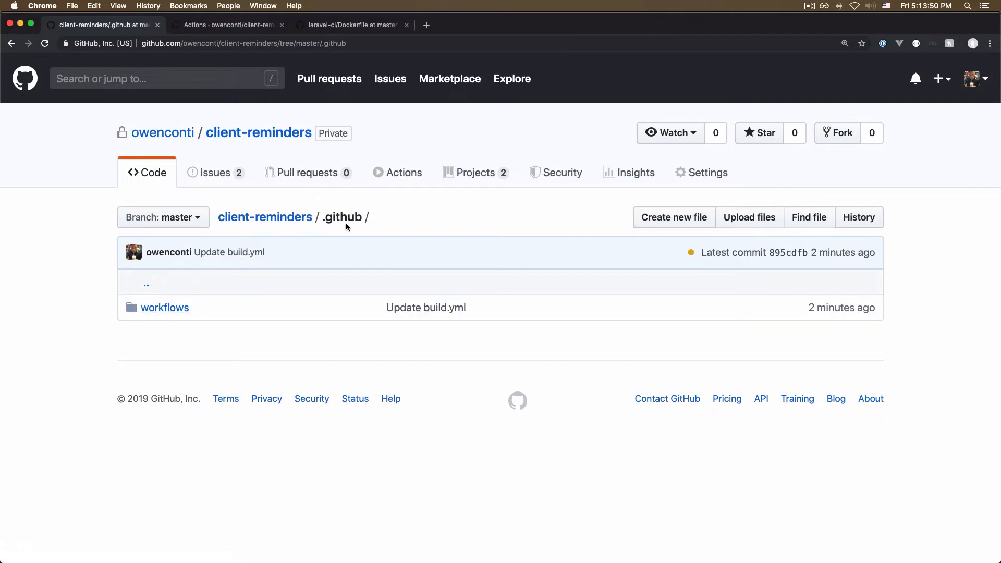
left_click(165, 306)
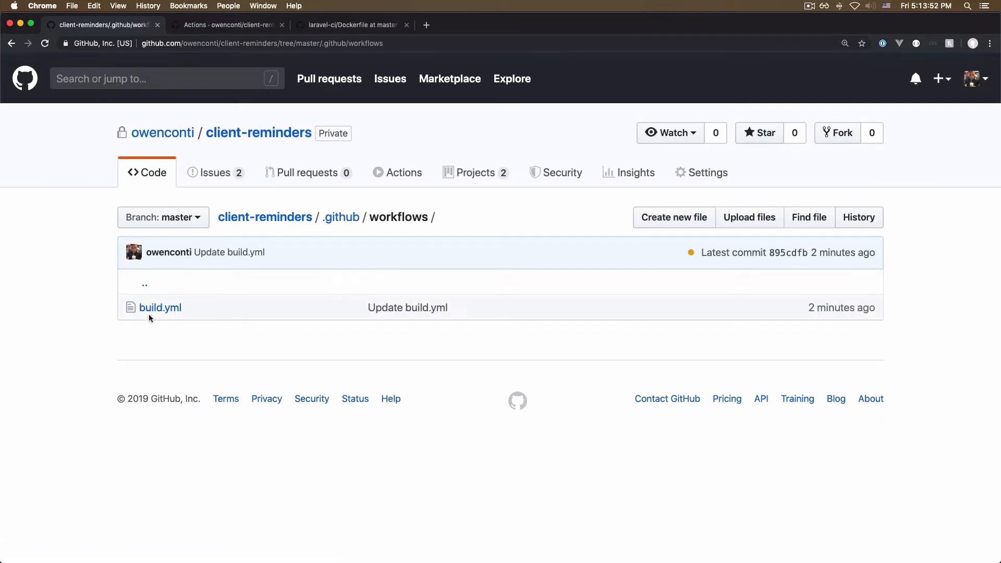
left_click(159, 308)
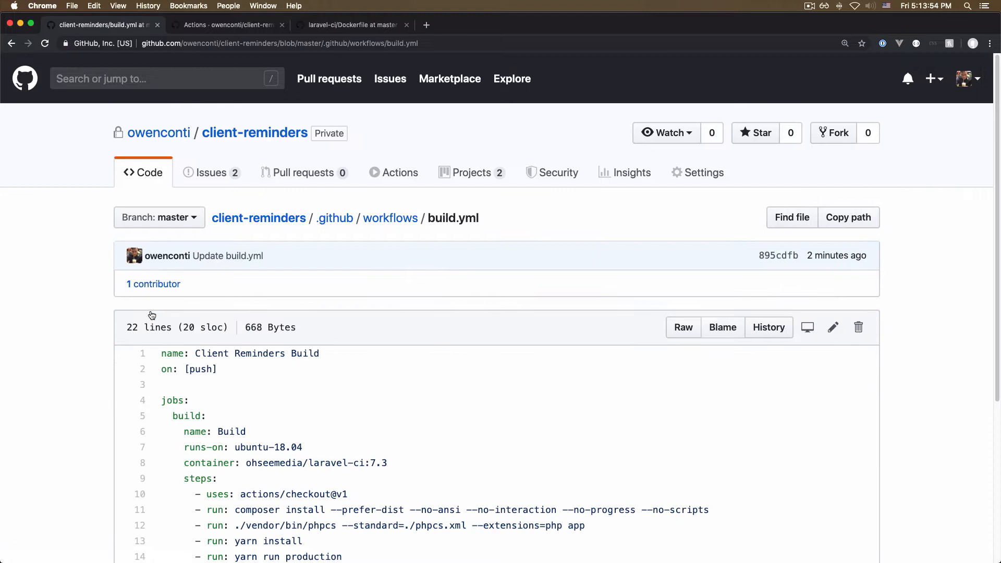
Review build.yml's name key, push trigger, build job and ubuntu runner value.
scroll("down", 3)
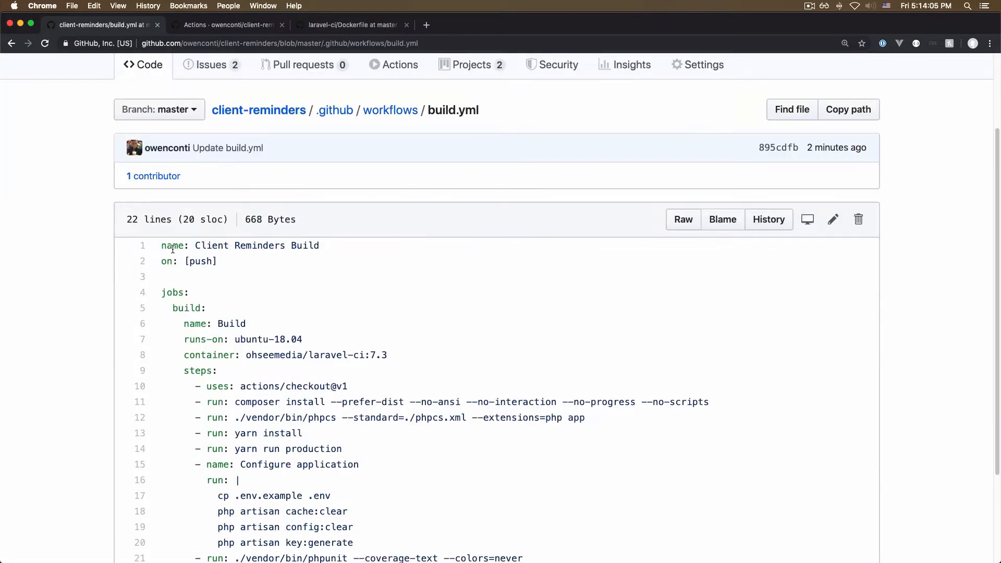
double_click(172, 245)
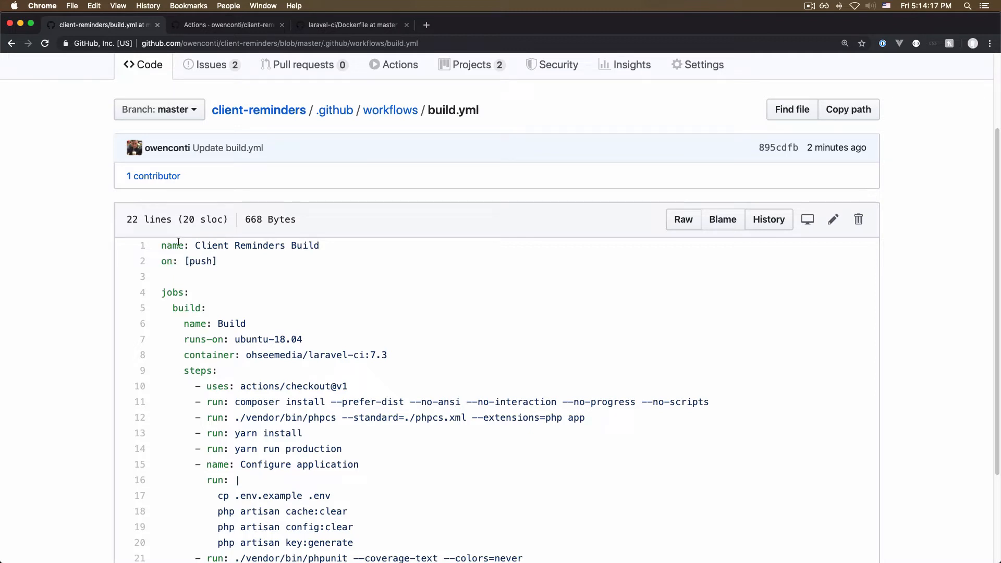
mouse_move(195, 269)
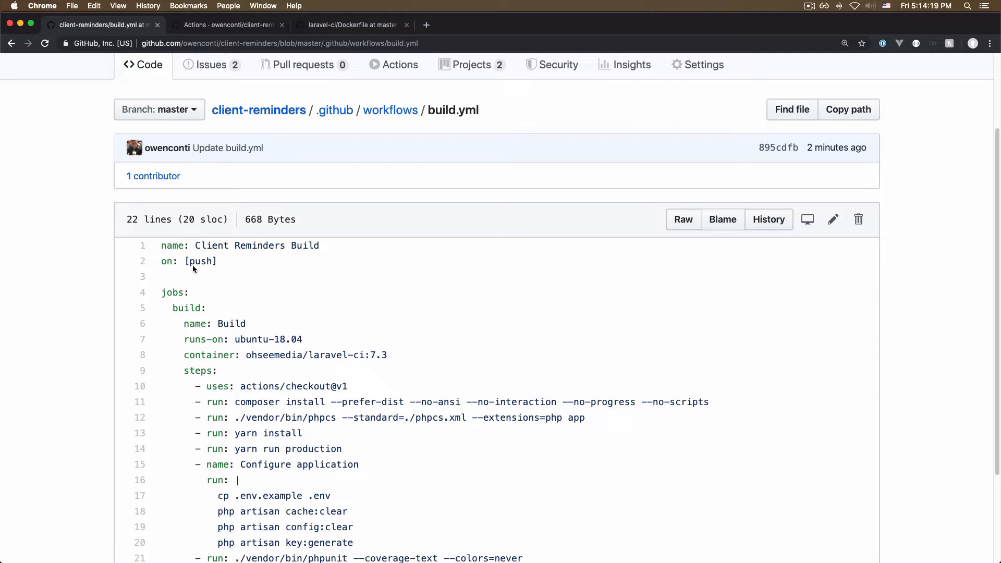
double_click(201, 260)
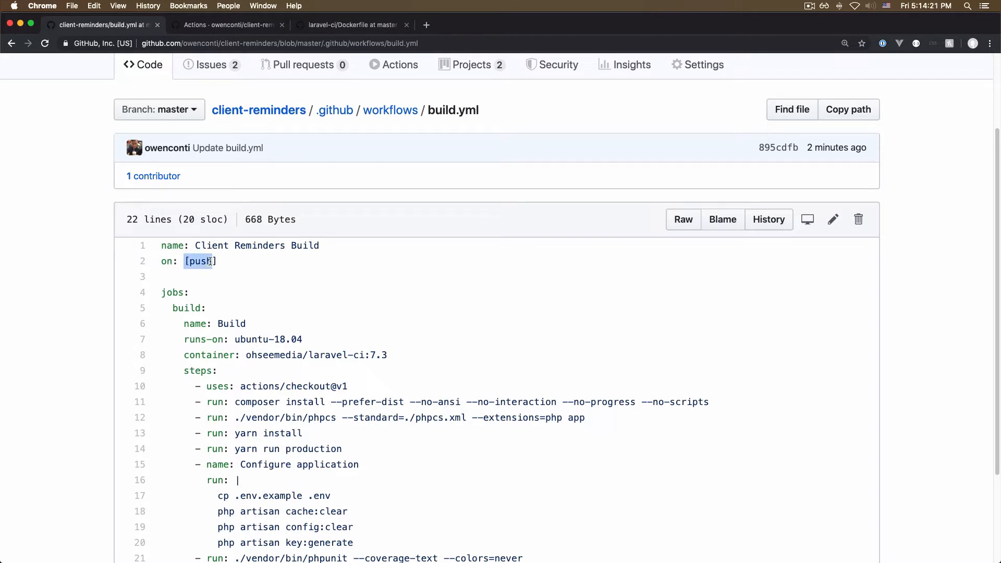
scroll("down", 3)
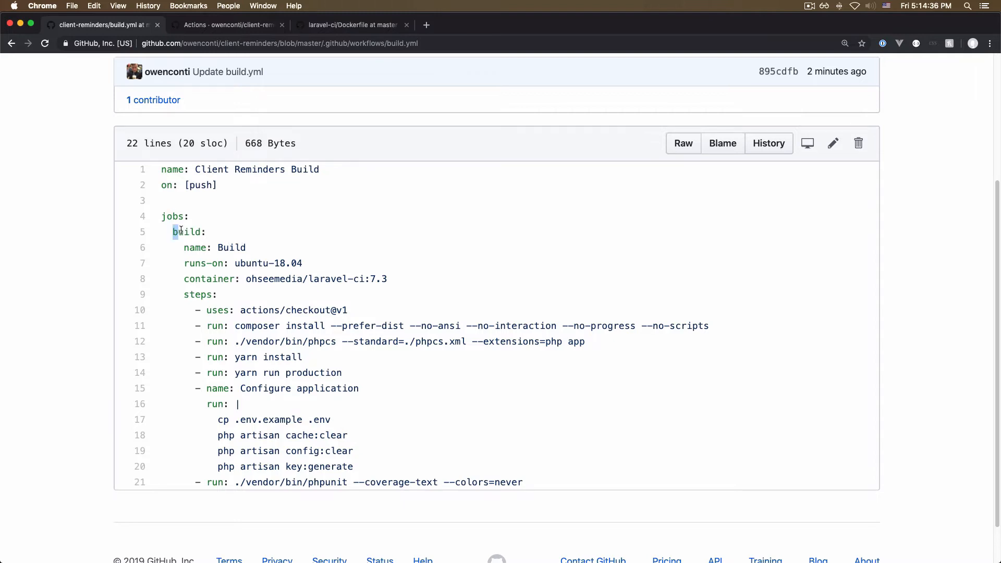
double_click(214, 249)
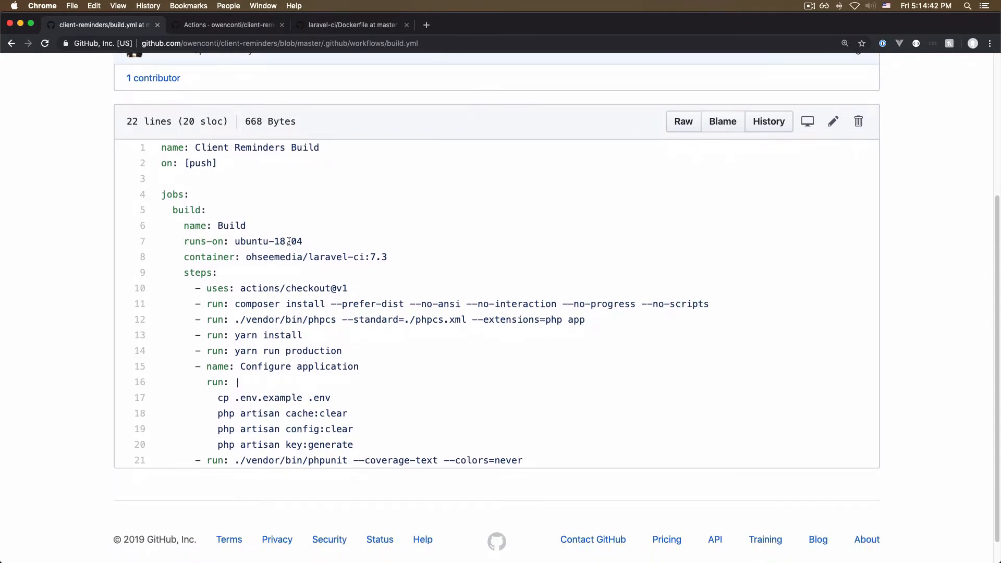
scroll("up", 3)
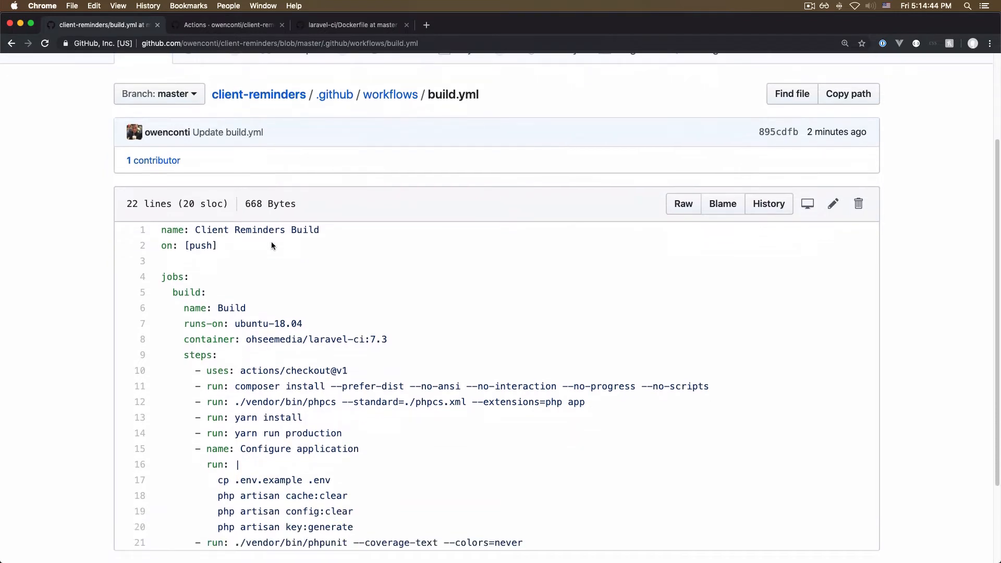
scroll("up", 3)
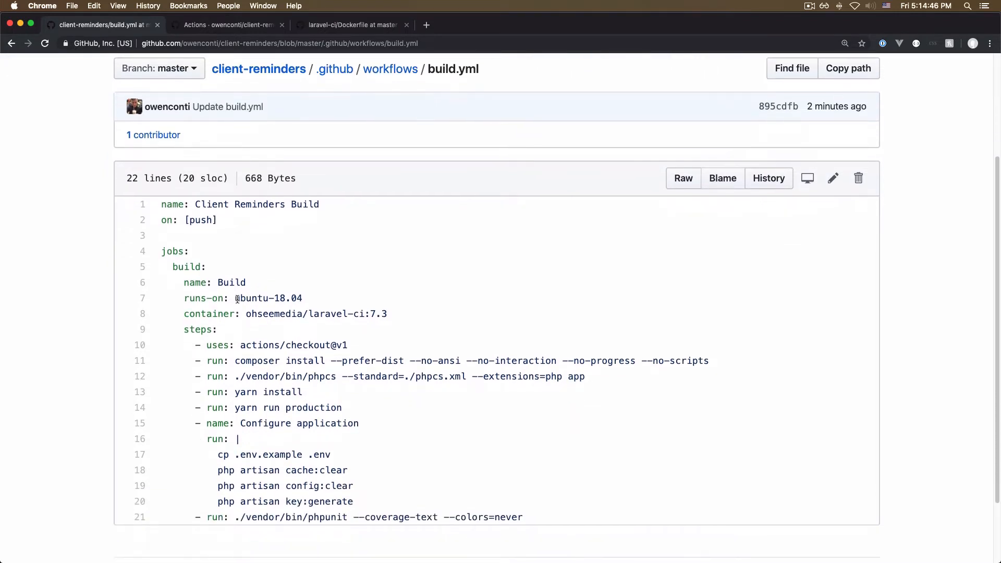
double_click(268, 299)
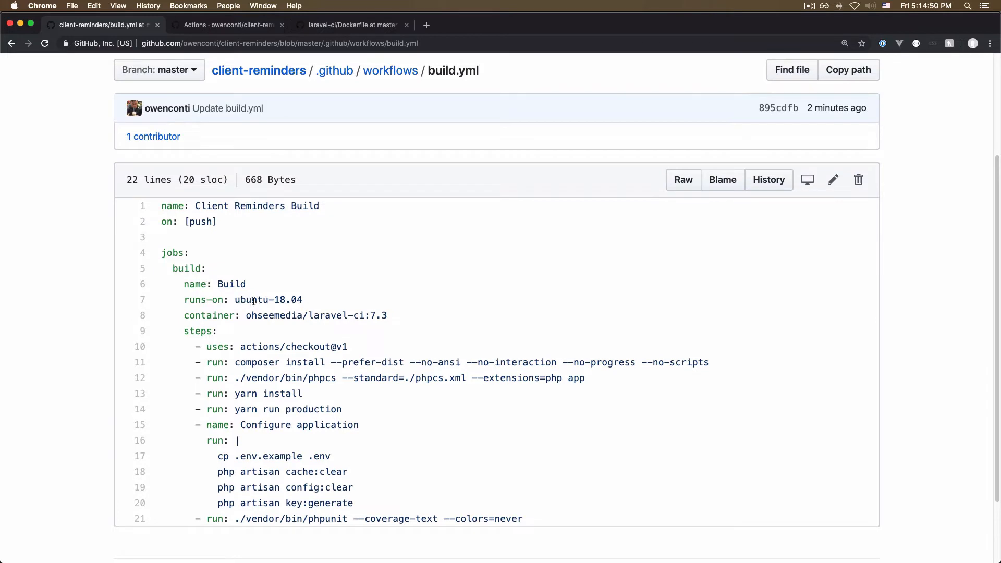
scroll("down", 3)
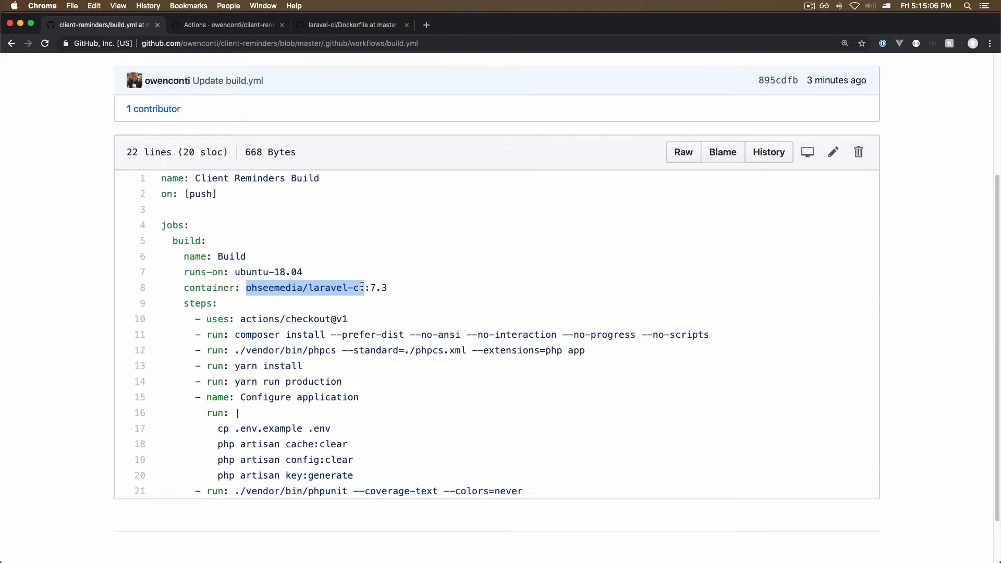
Read the laravel-ci Dockerfile down to its entrypoint line, then return to build.yml.
left_click(351, 25)
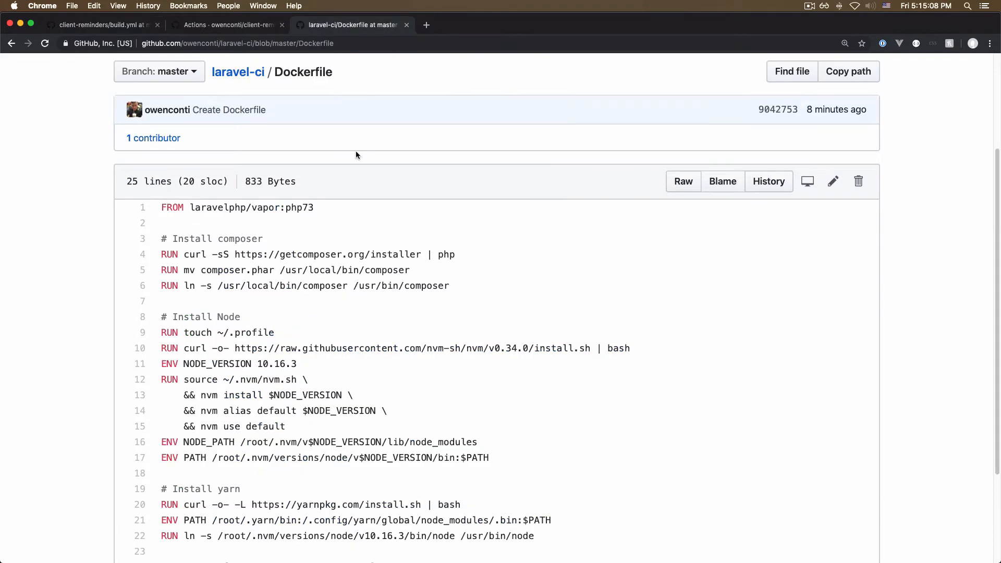
scroll("down", 3)
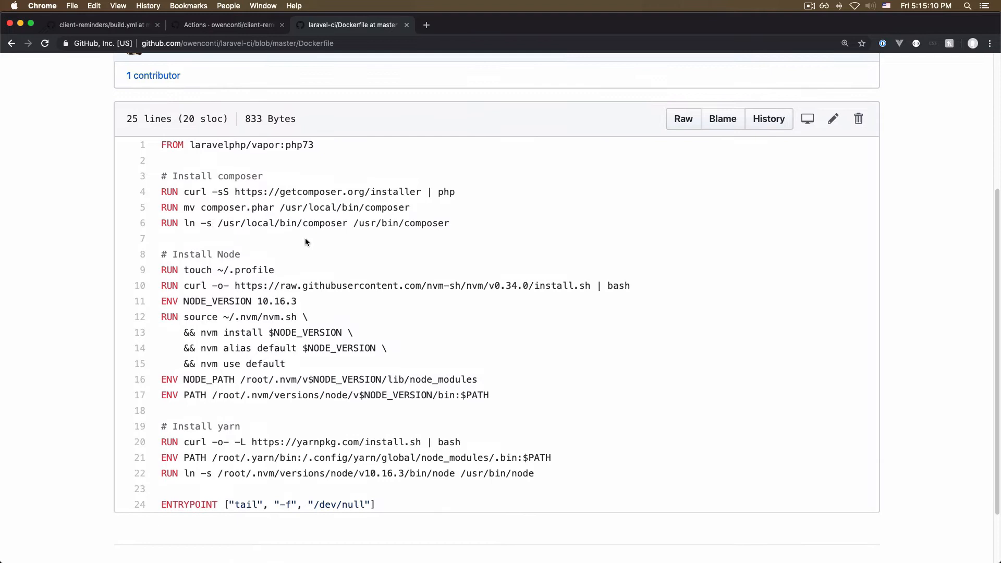
mouse_move(234, 156)
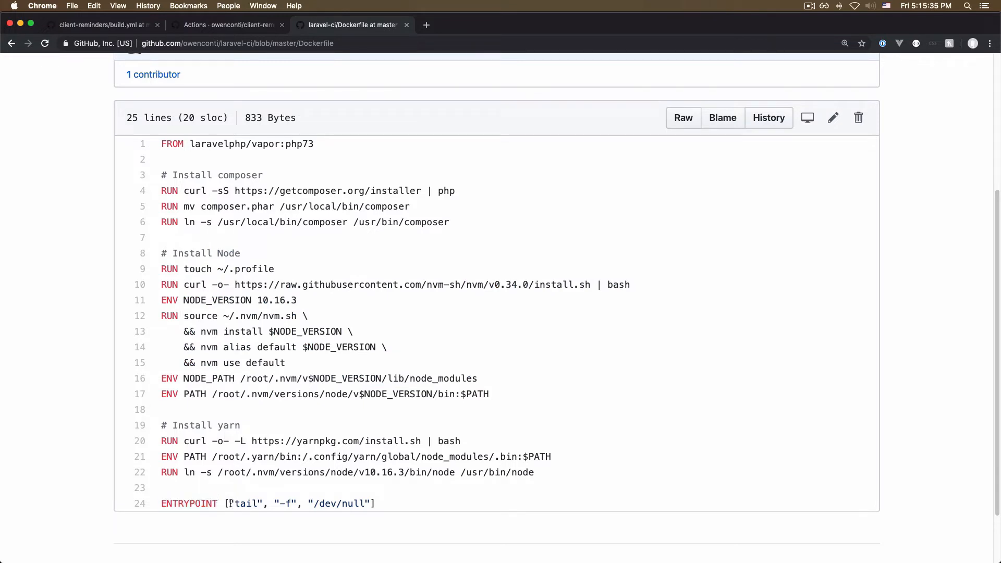
double_click(243, 503)
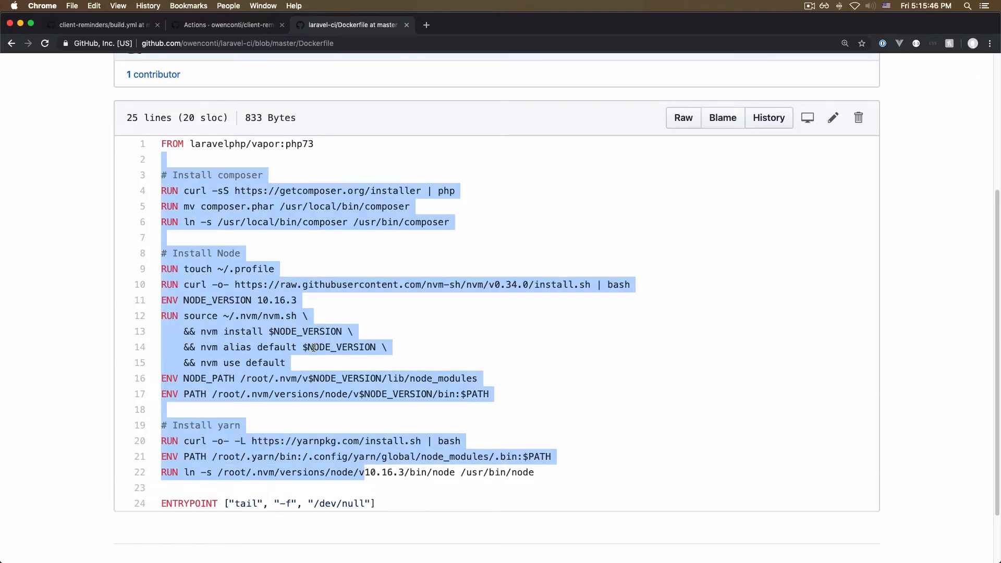
mouse_move(121, 35)
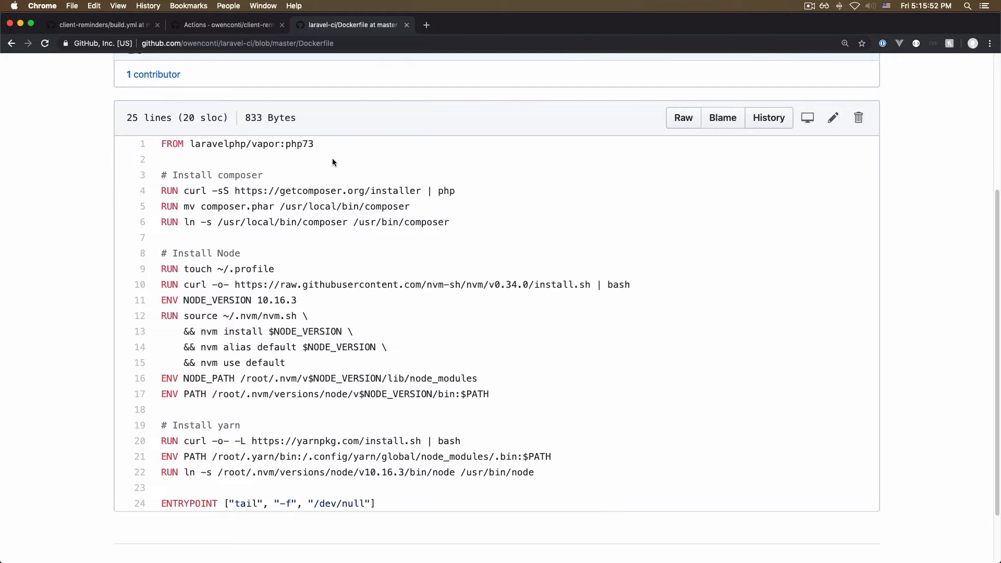
mouse_move(228, 472)
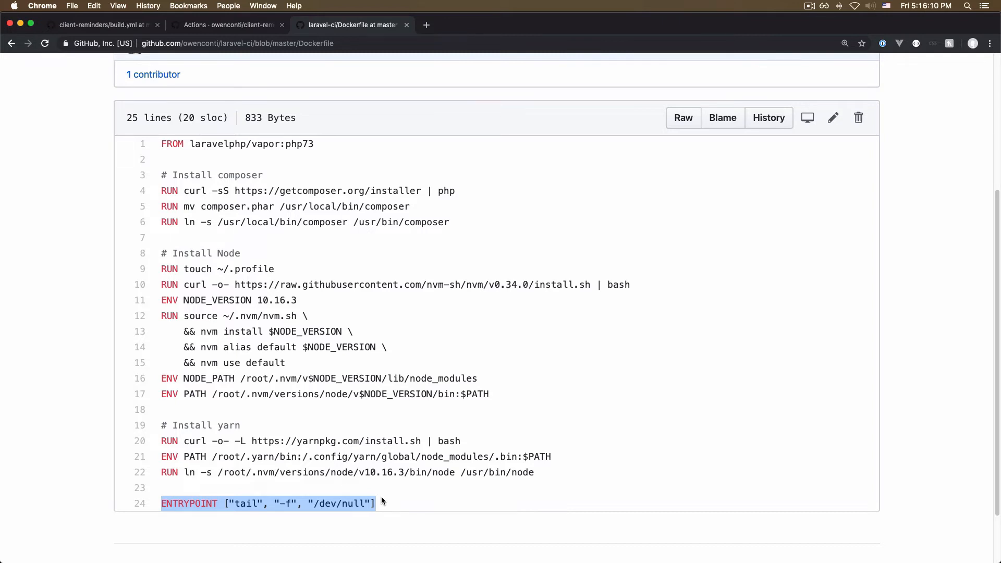
left_click(102, 25)
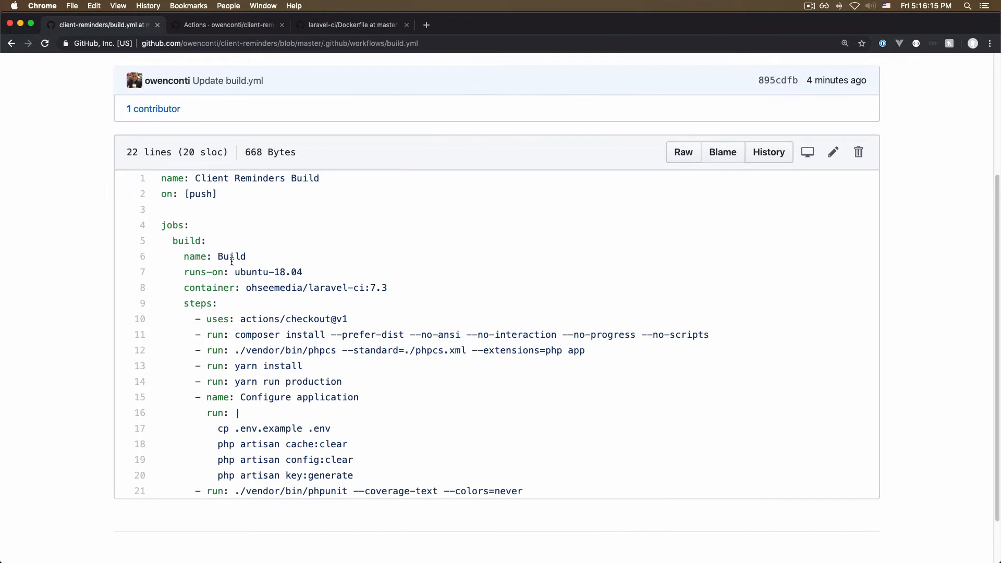
scroll("up", 3)
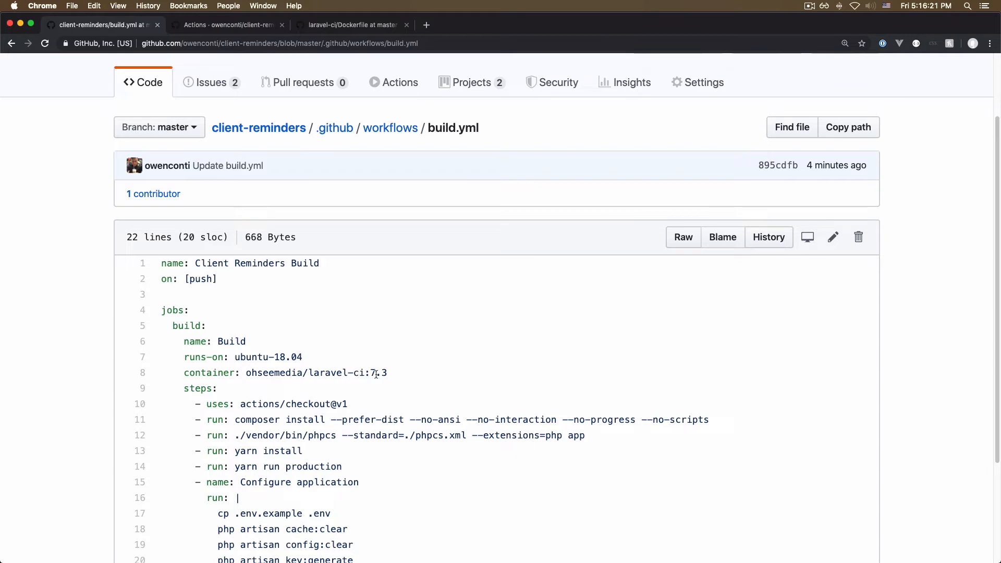
scroll("down", 3)
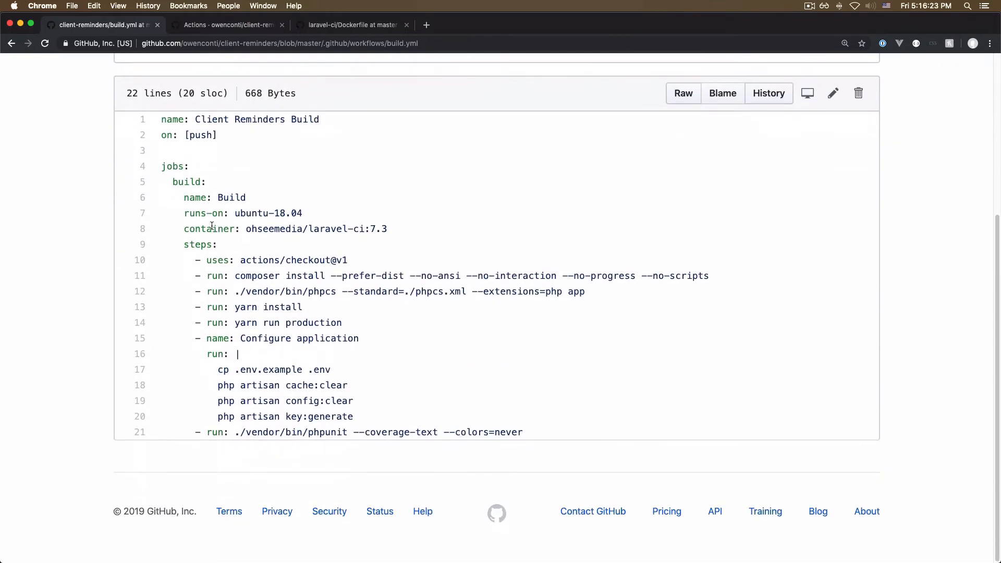
double_click(185, 182)
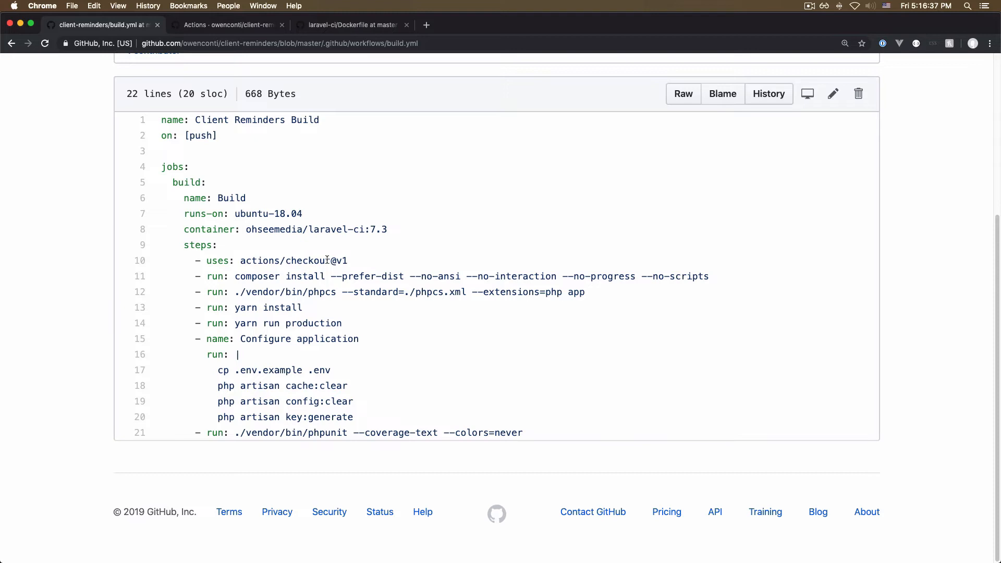
double_click(304, 261)
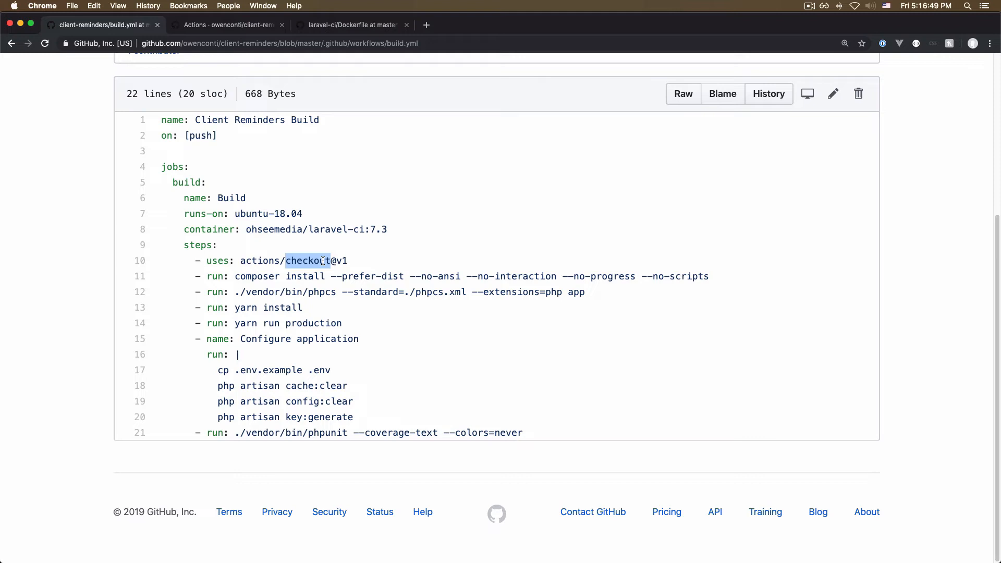
scroll("up", 3)
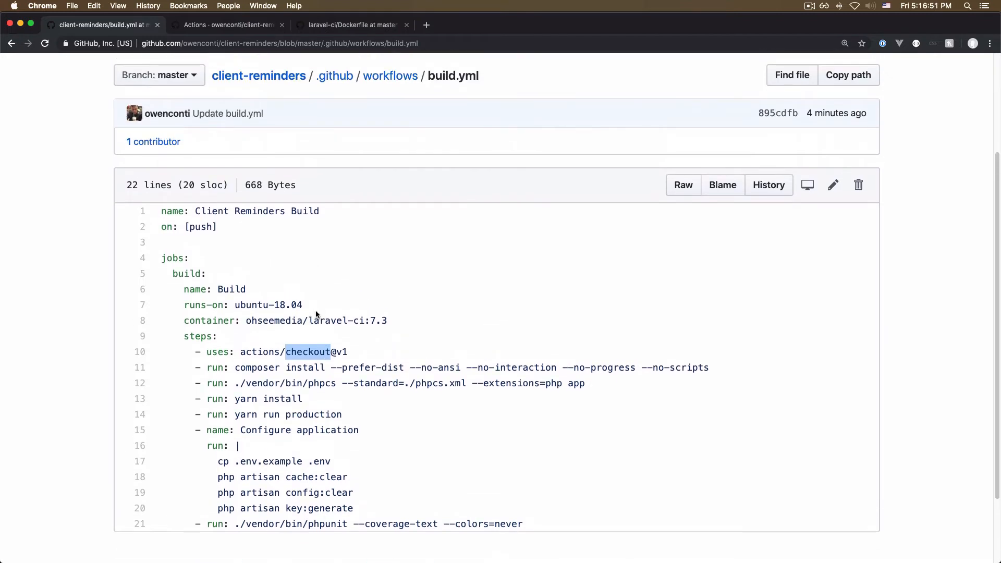
mouse_move(298, 352)
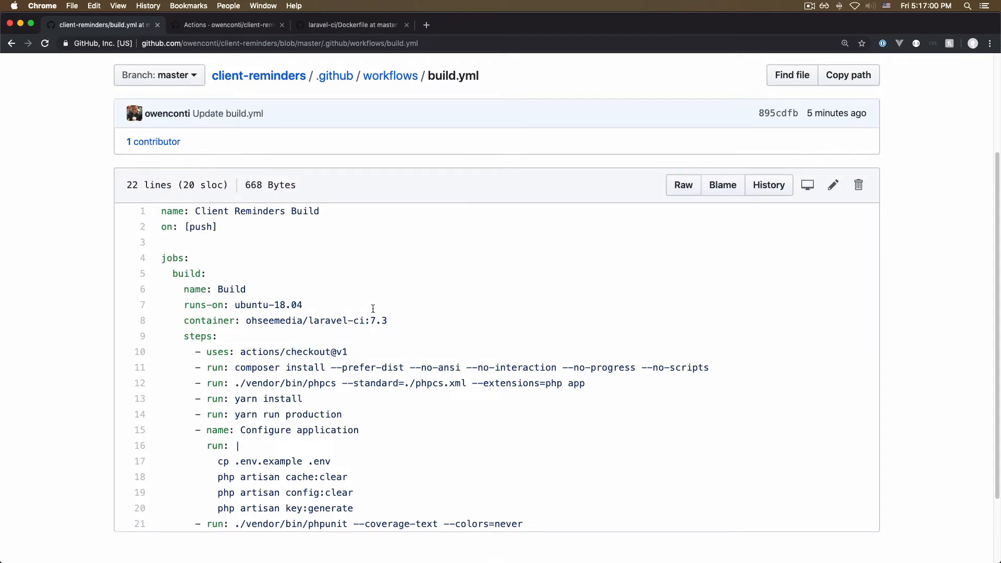
scroll("down", 3)
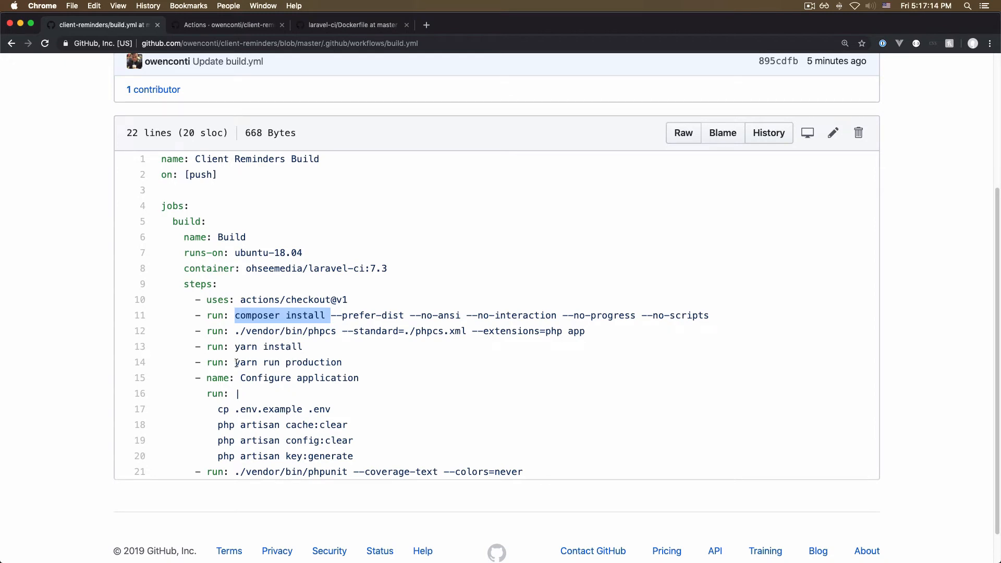
scroll("up", 3)
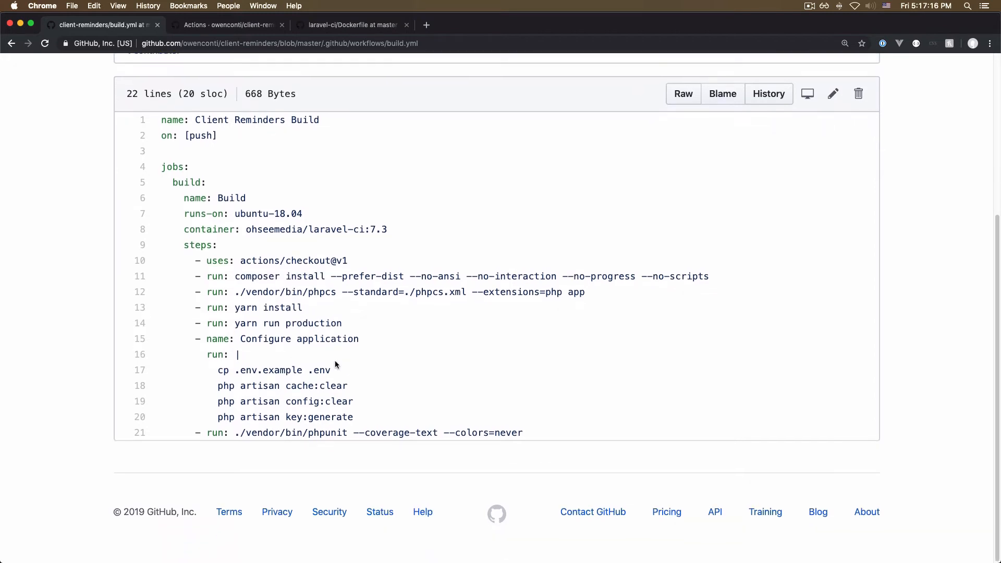
mouse_move(208, 339)
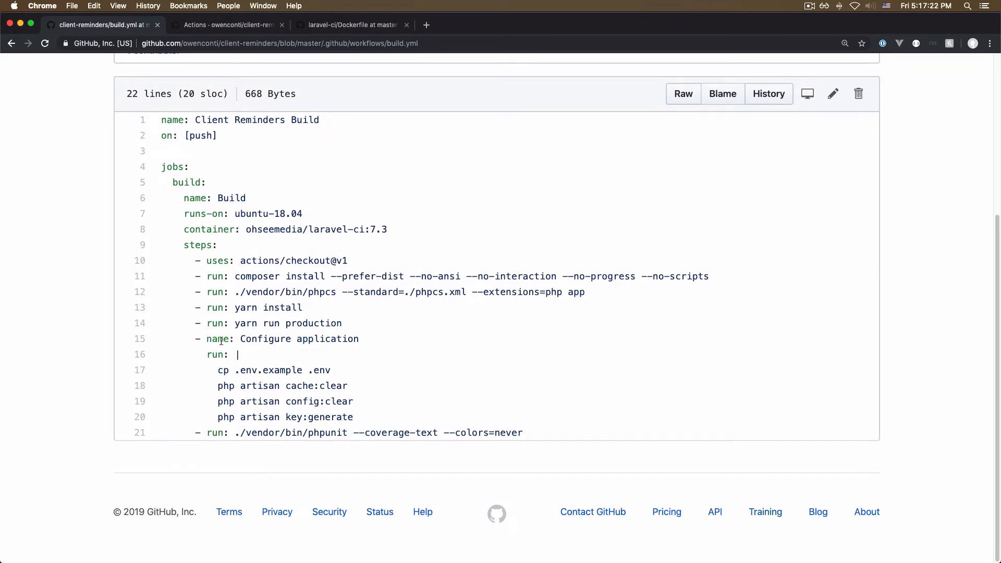
mouse_move(259, 385)
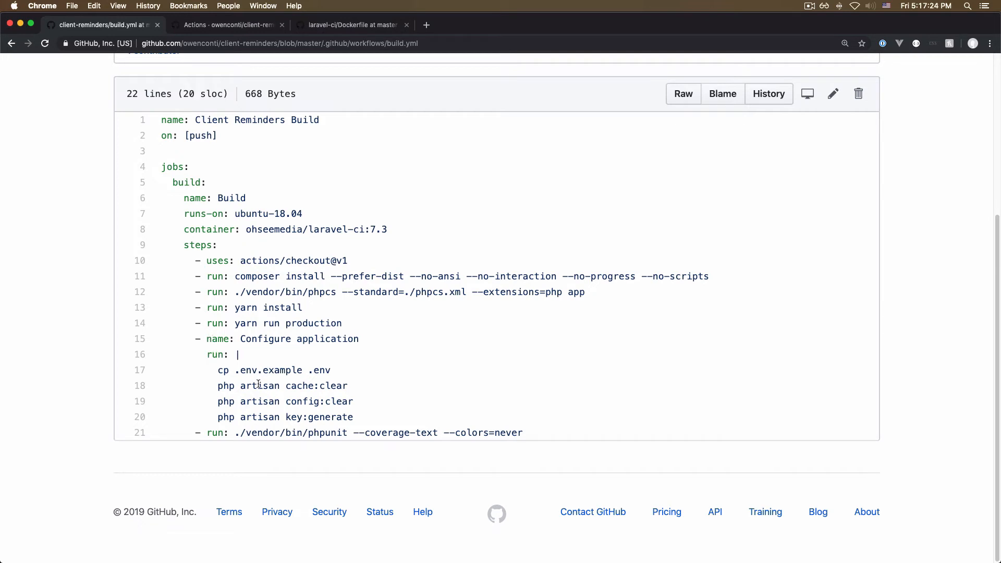
double_click(297, 339)
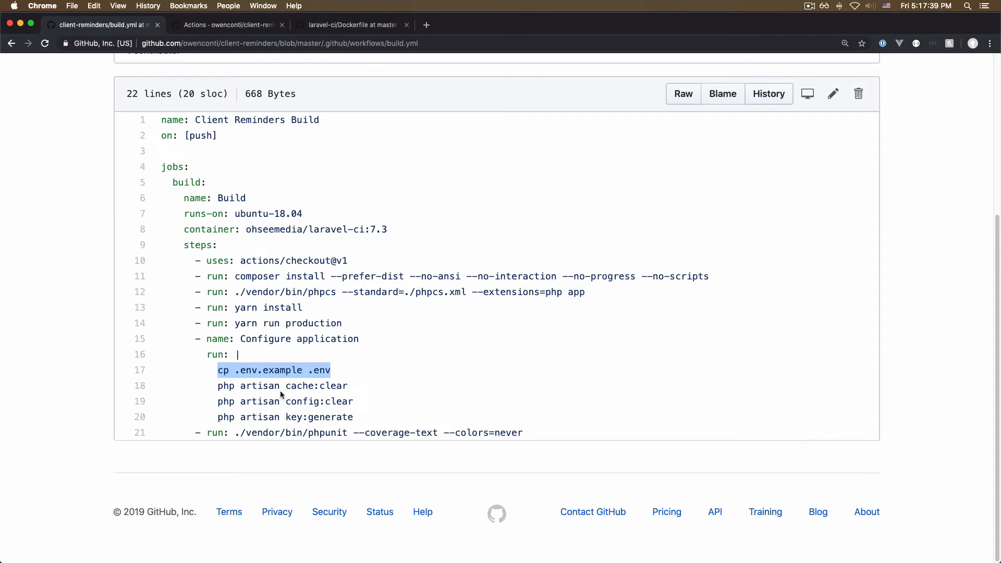
double_click(300, 385)
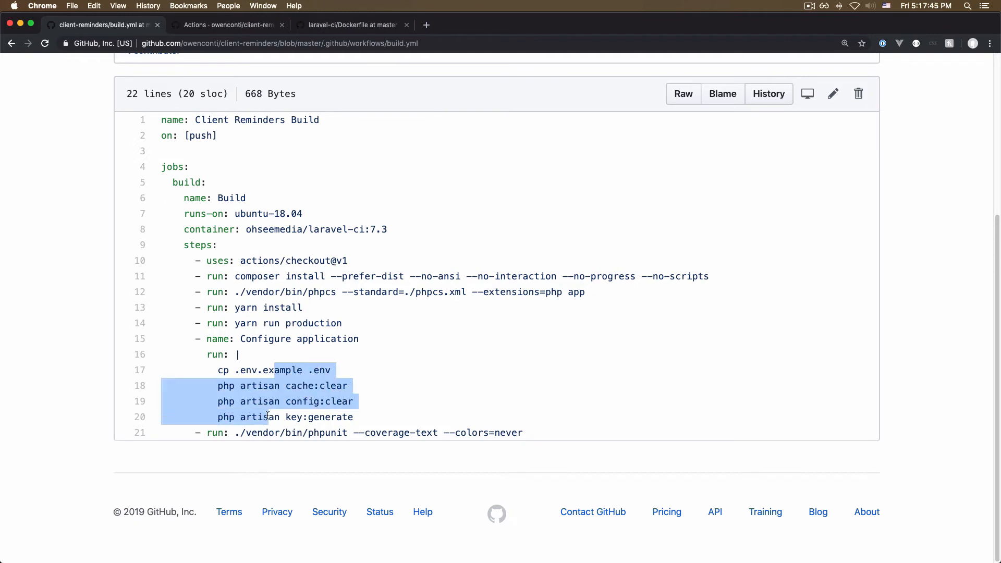
left_click(334, 433)
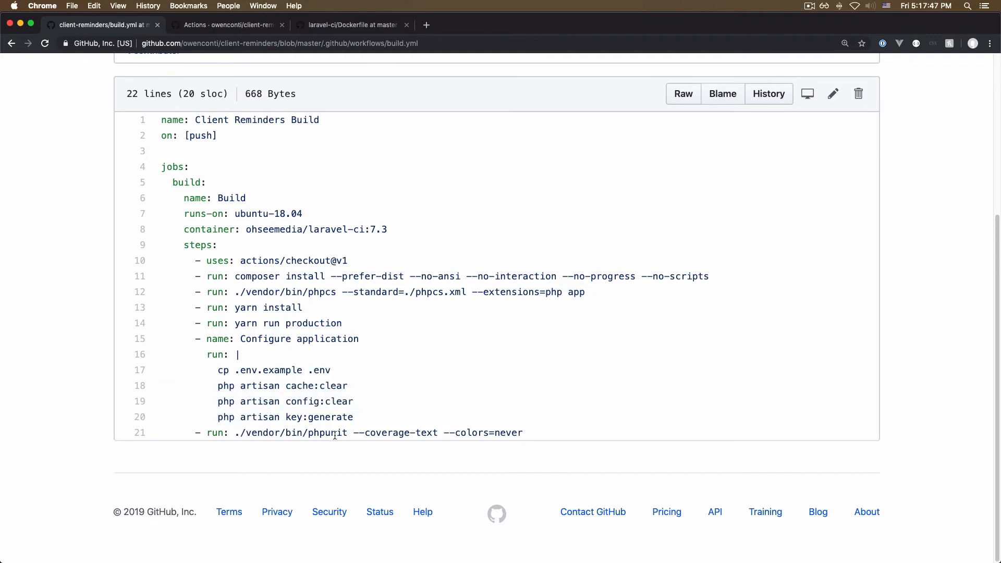
scroll("up", 3)
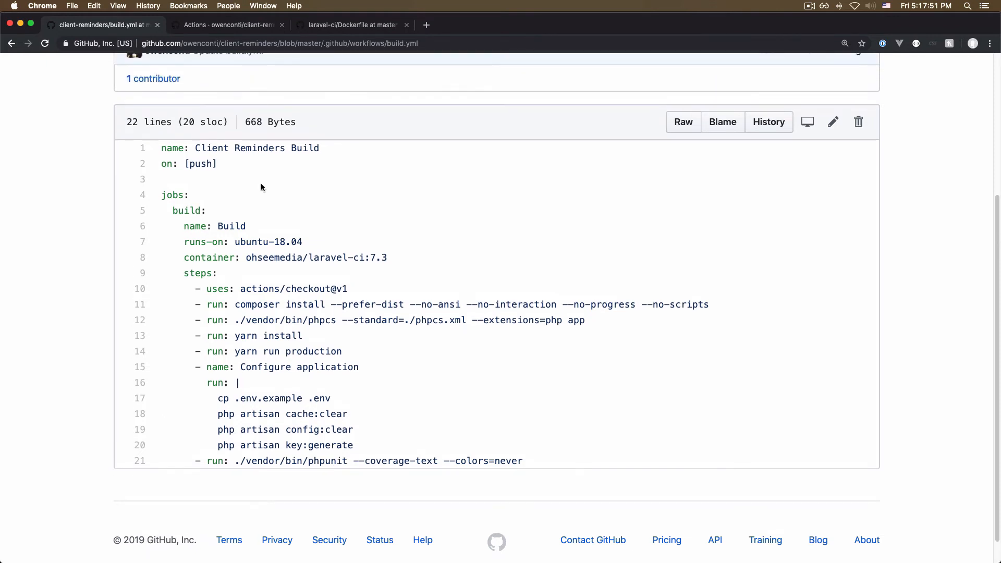
Show the Client Reminders Build runs list and open the newest successful master run 895cdfb.
left_click(227, 25)
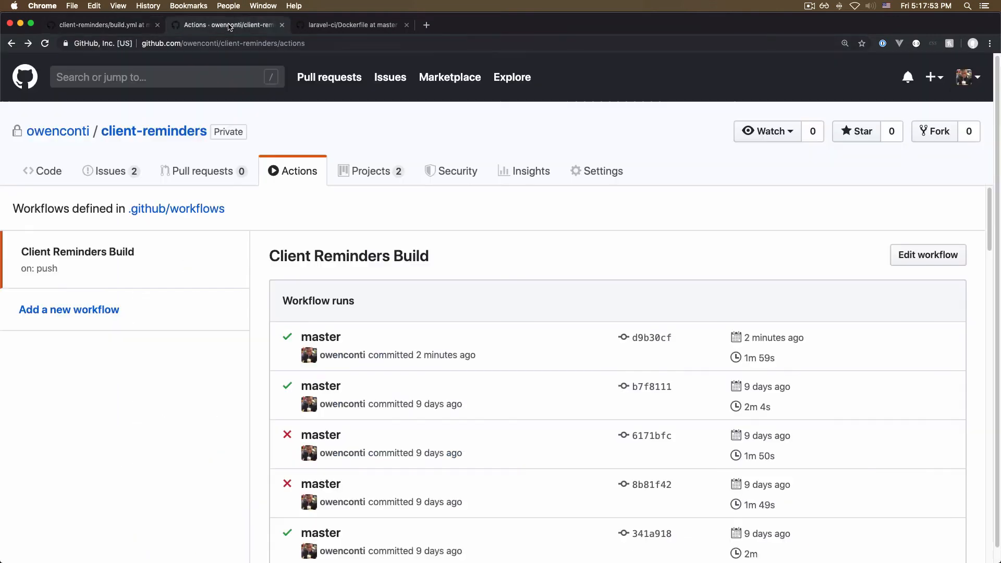
mouse_move(320, 337)
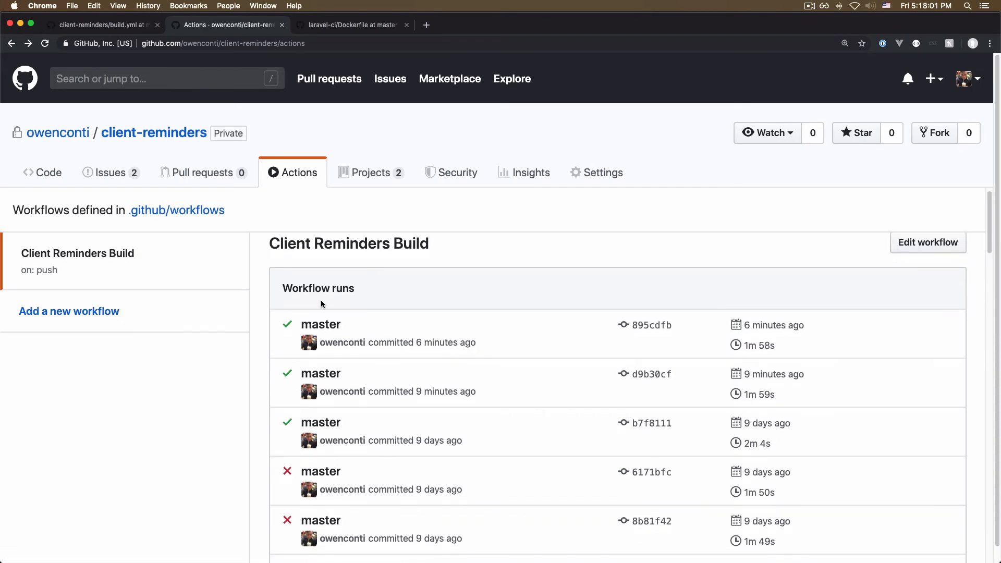
scroll("down", 3)
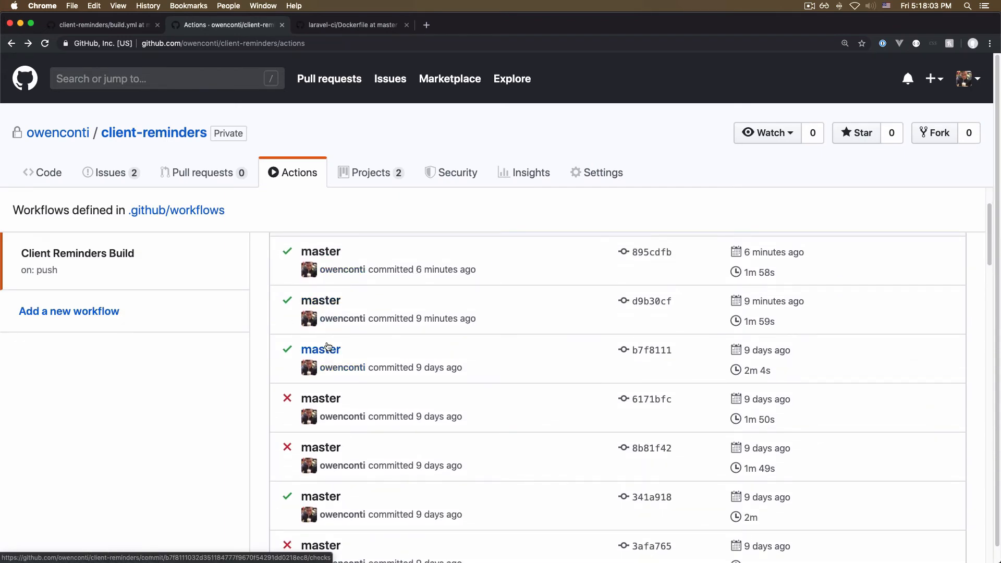
scroll("down", 3)
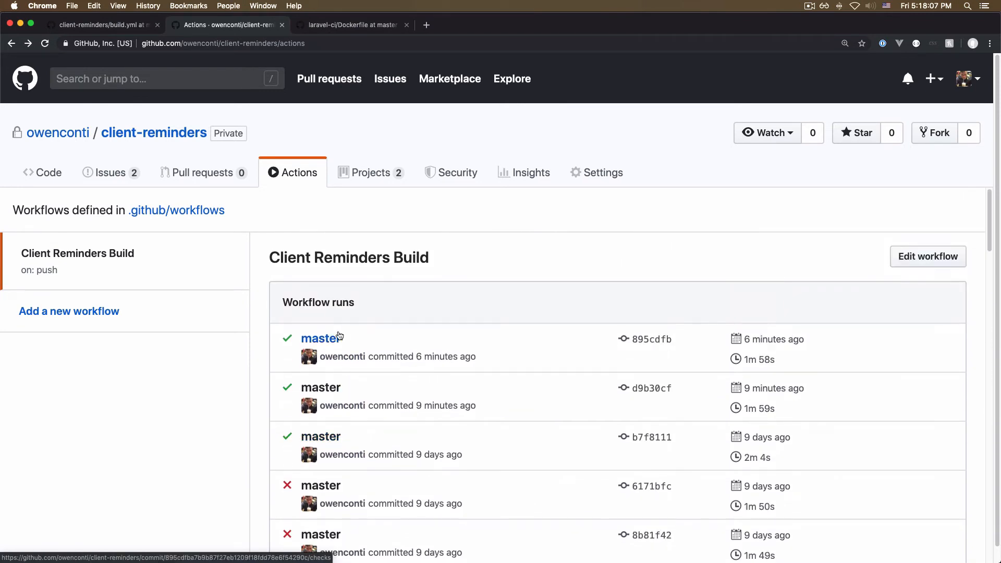
left_click(320, 337)
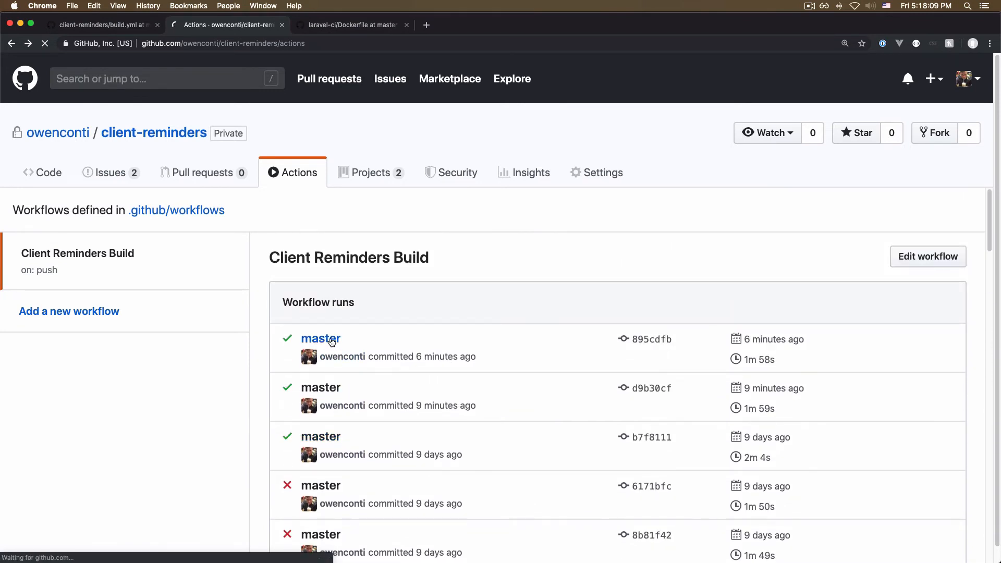
left_click(320, 337)
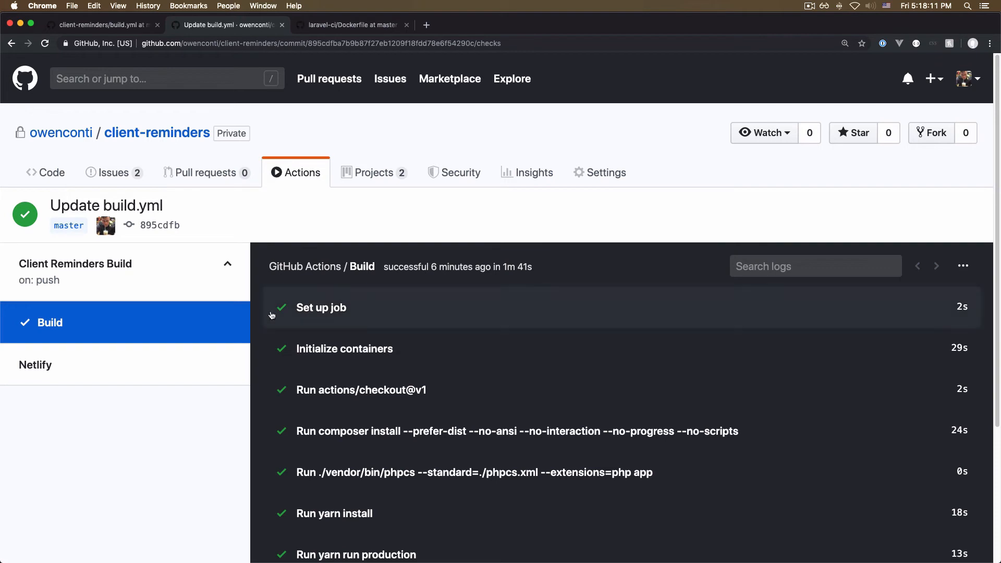
scroll("down", 3)
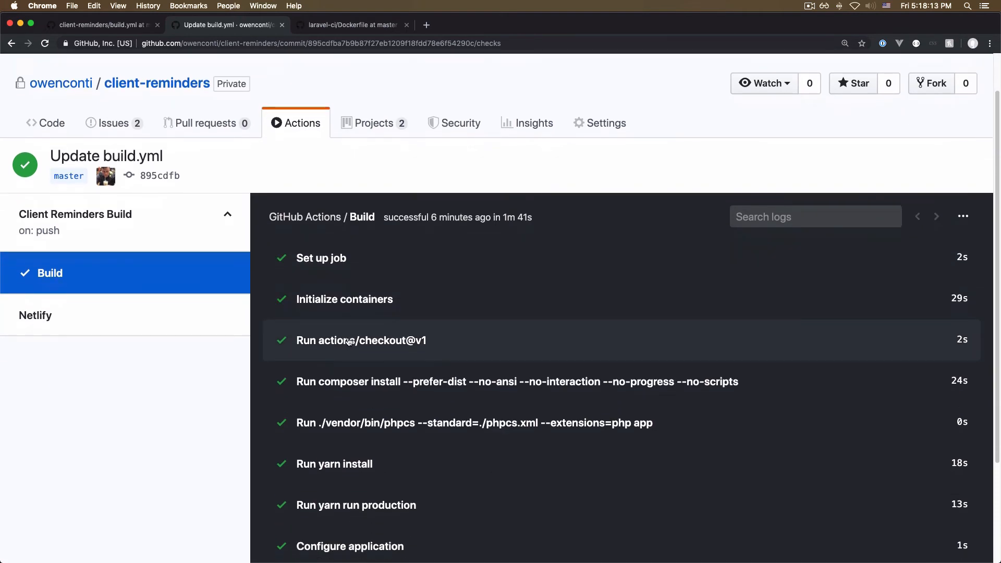
left_click(102, 26)
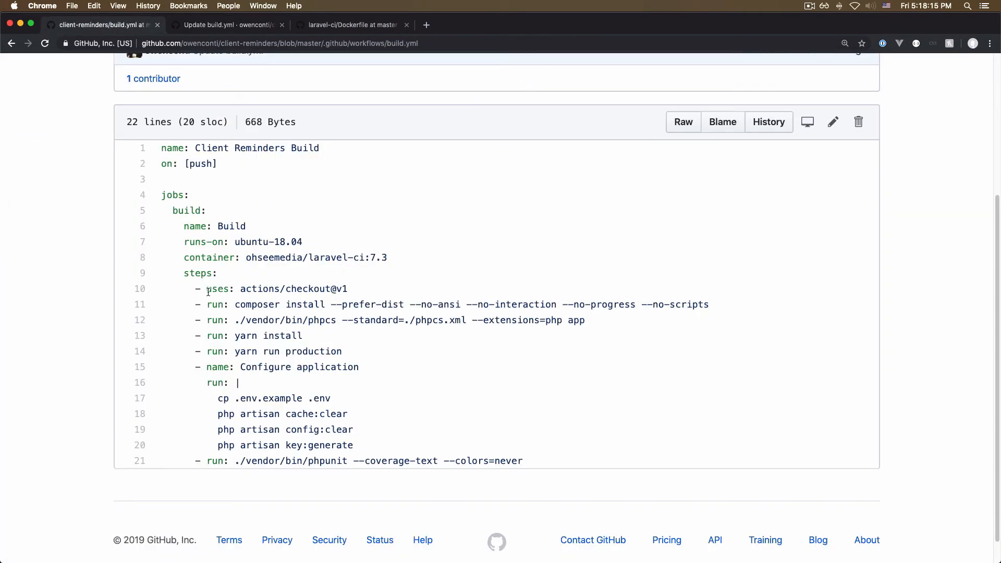
left_click(227, 25)
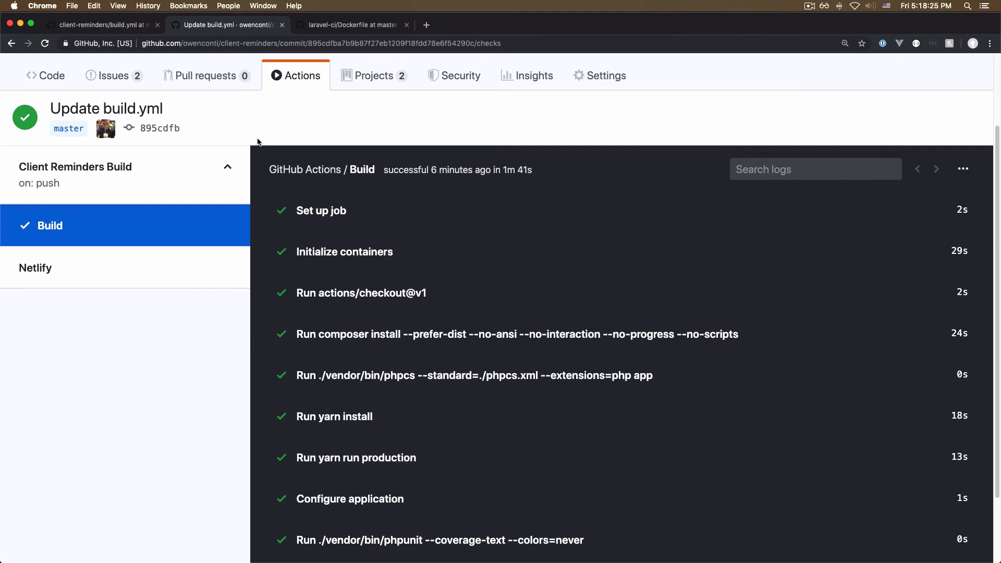
mouse_move(450, 134)
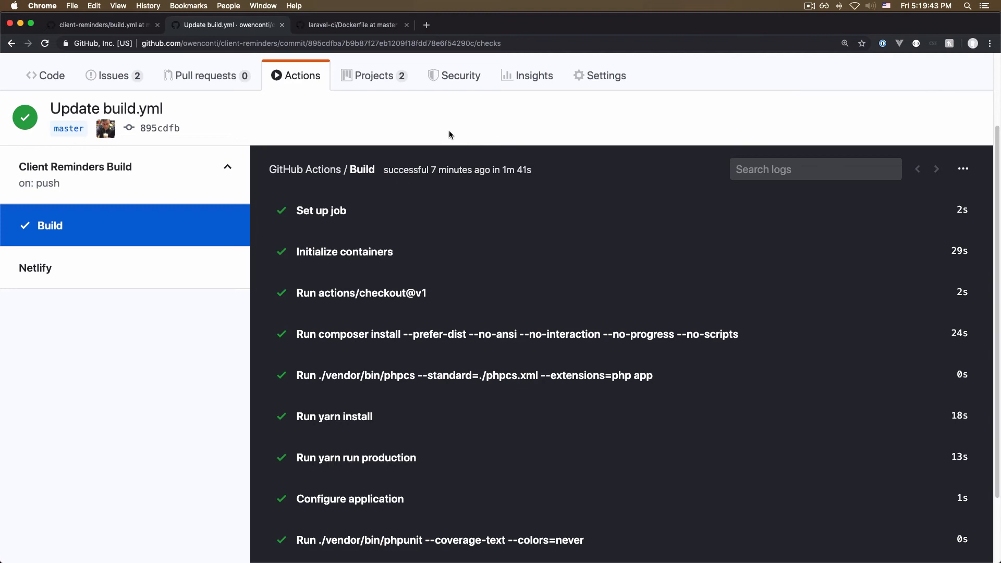
mouse_move(479, 69)
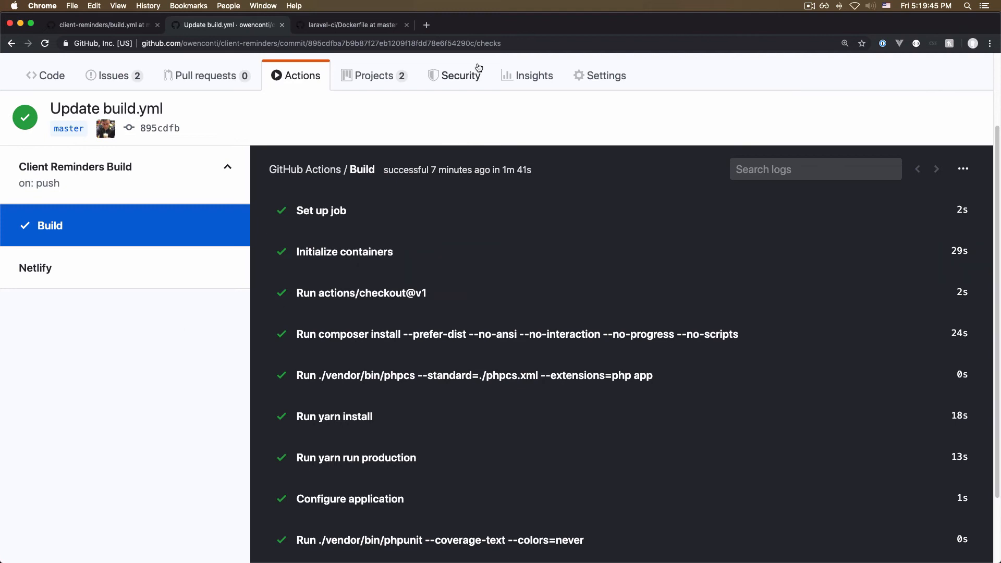
mouse_move(329, 225)
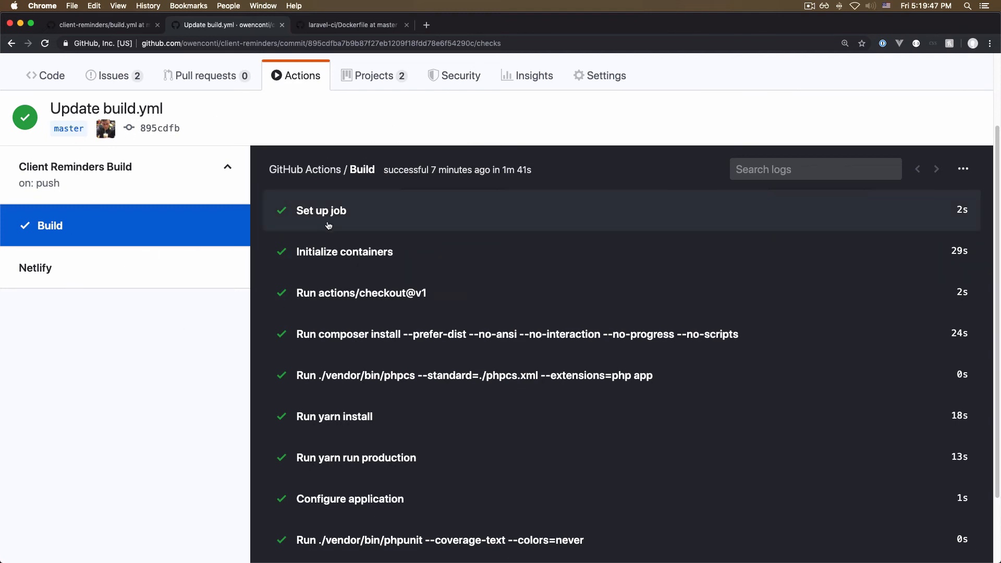
left_click(322, 211)
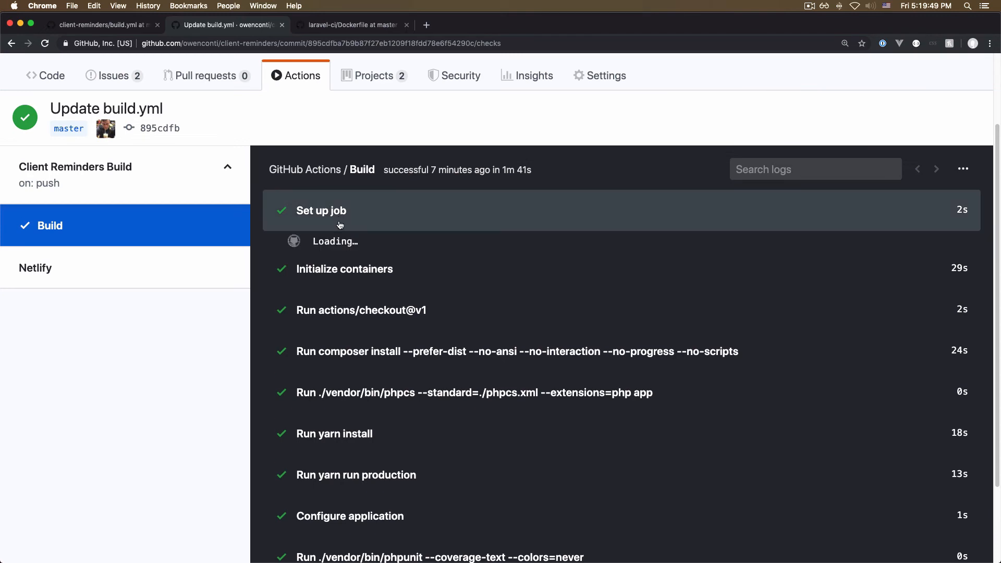
left_click(321, 210)
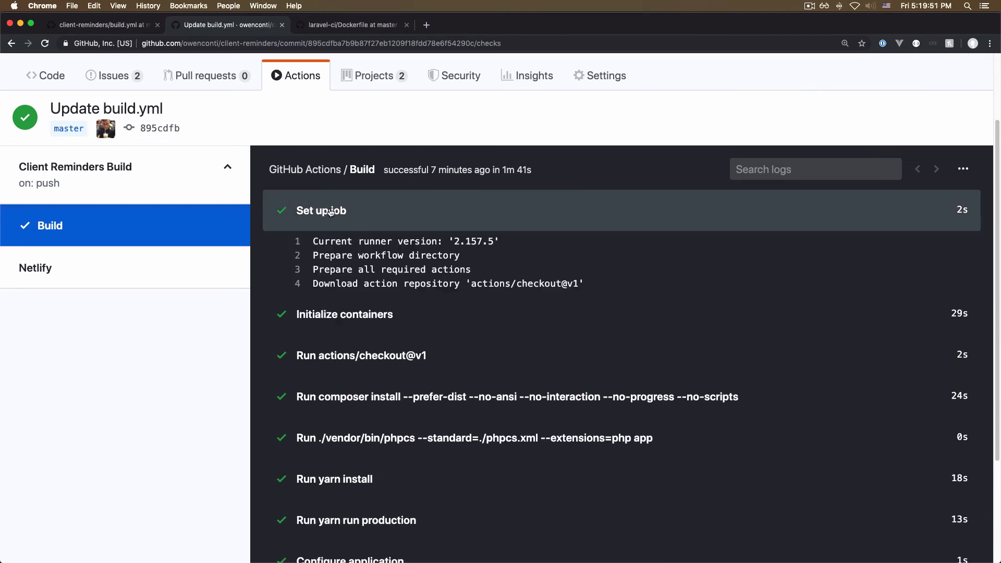
mouse_move(518, 307)
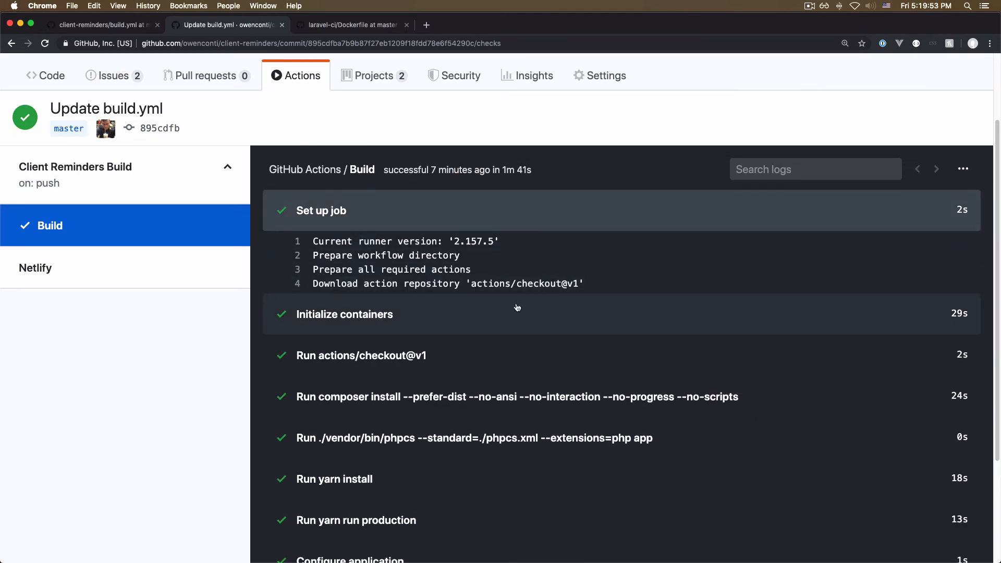
mouse_move(550, 284)
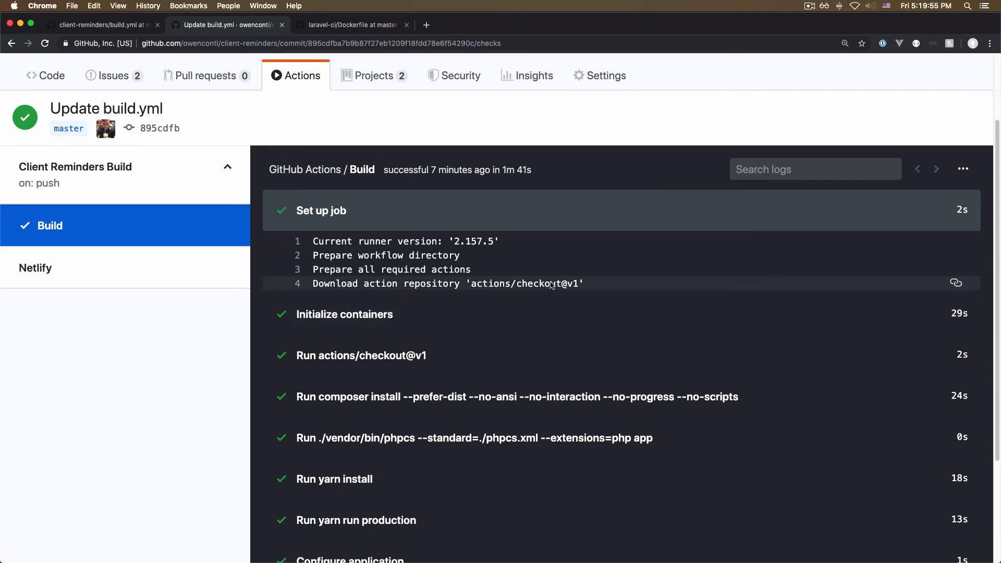
left_click(321, 211)
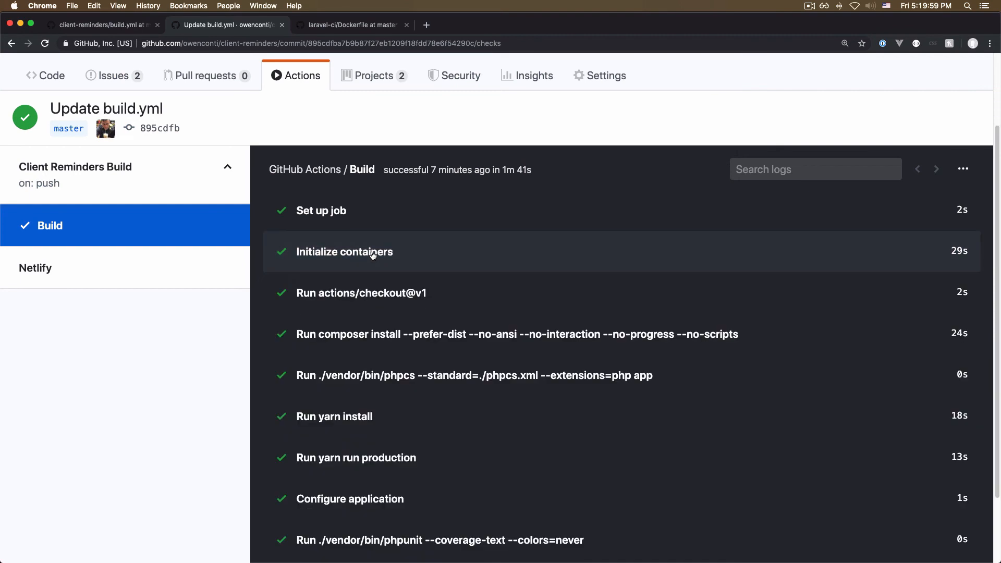
mouse_move(353, 299)
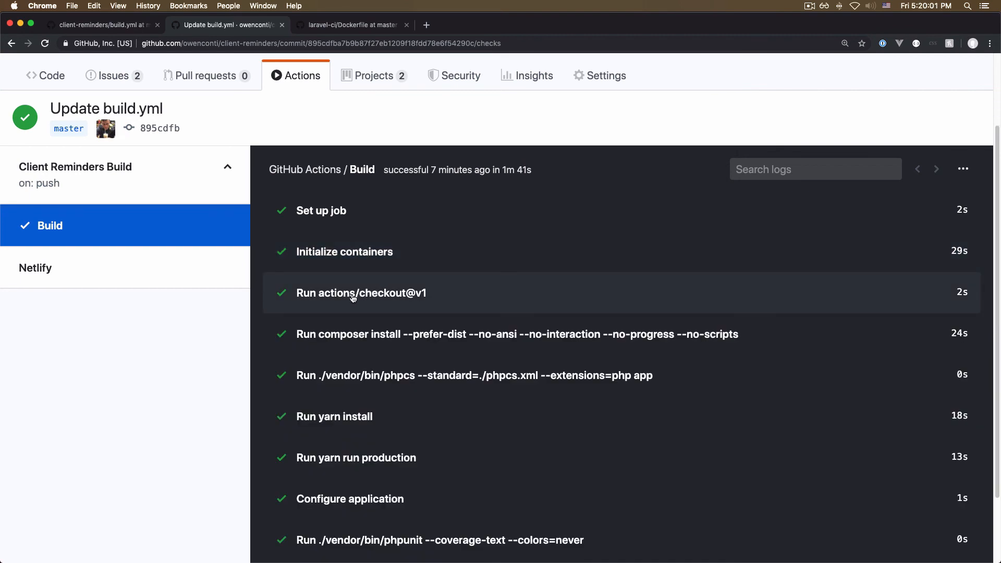
mouse_move(380, 338)
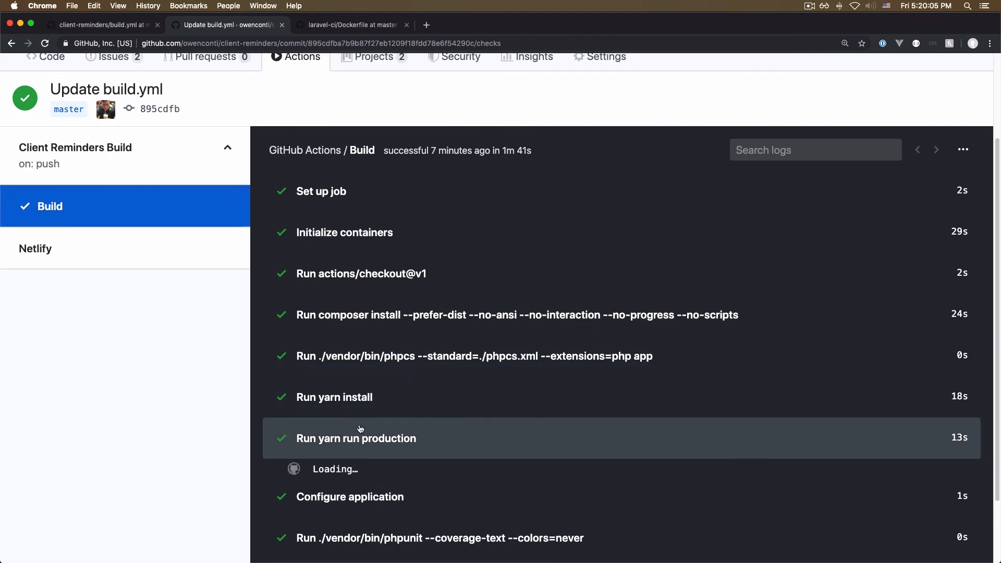
left_click(357, 438)
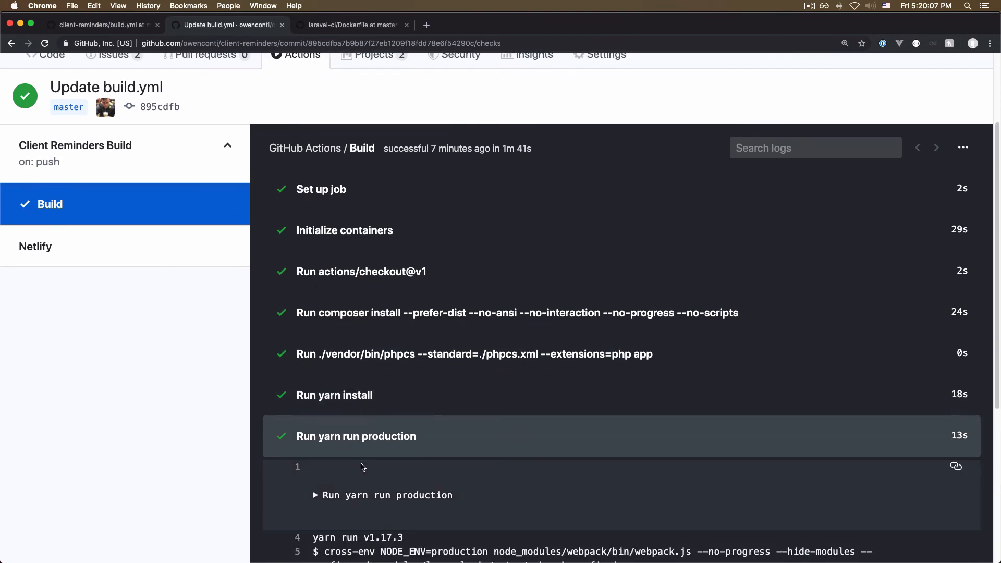
left_click(314, 494)
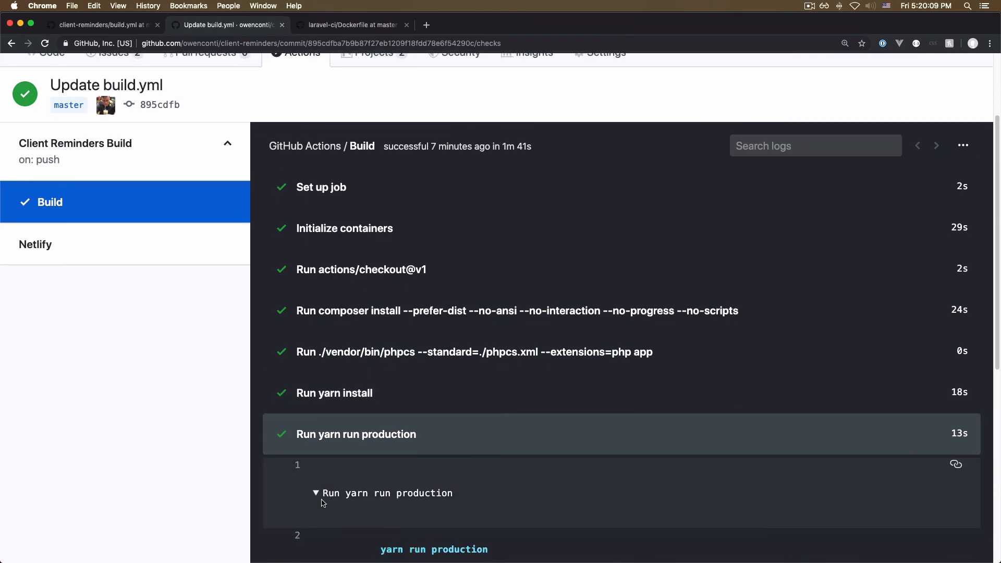
left_click(355, 434)
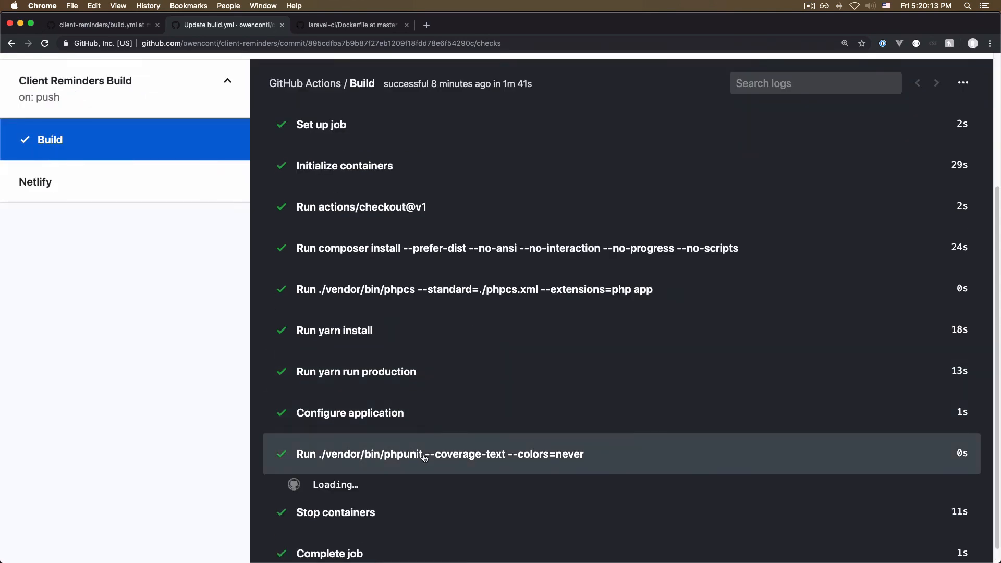
Expand the PHPUnit step log showing OK (2 tests, 3 assertions), then return to build.yml.
left_click(439, 454)
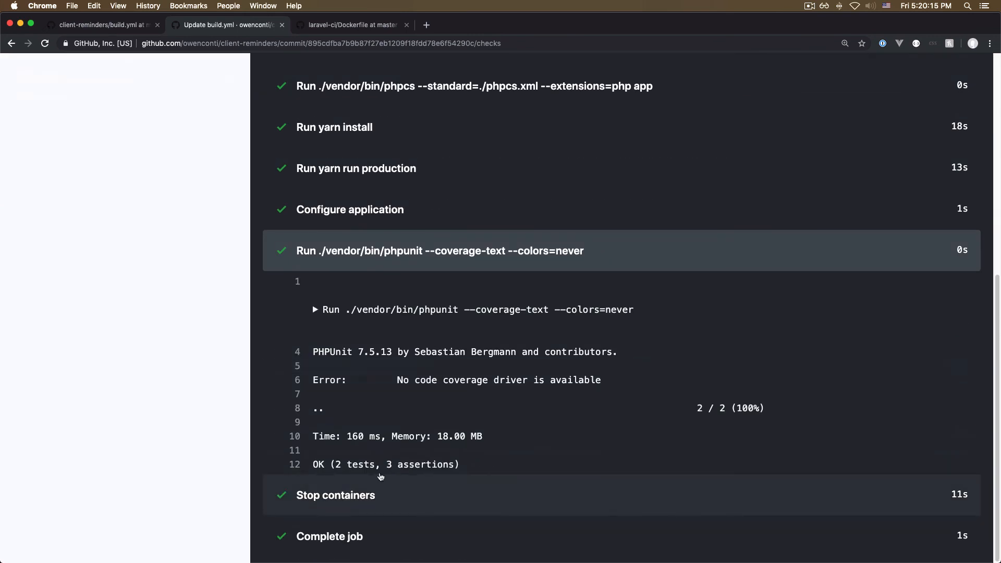
mouse_move(331, 420)
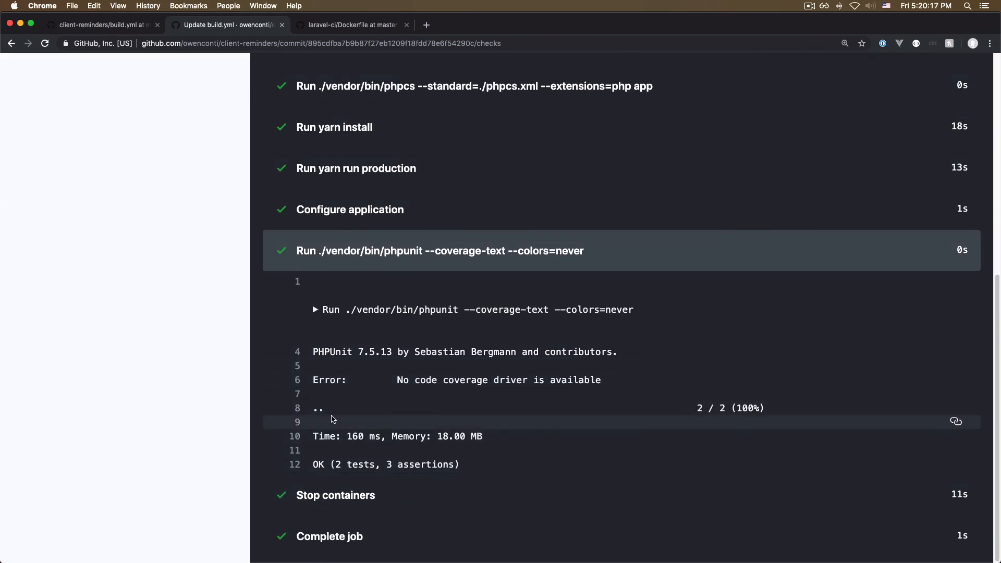
mouse_move(372, 449)
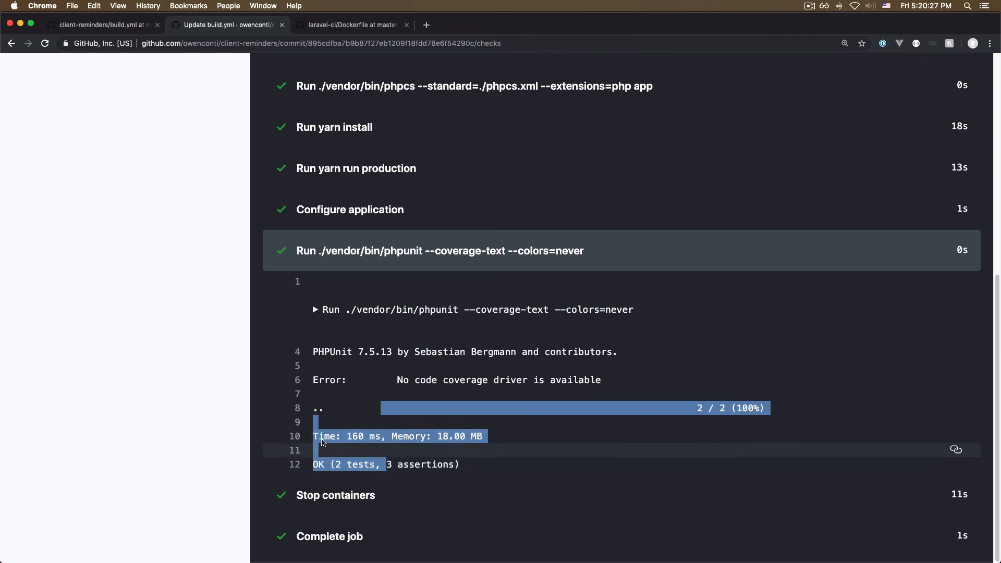
left_click(102, 25)
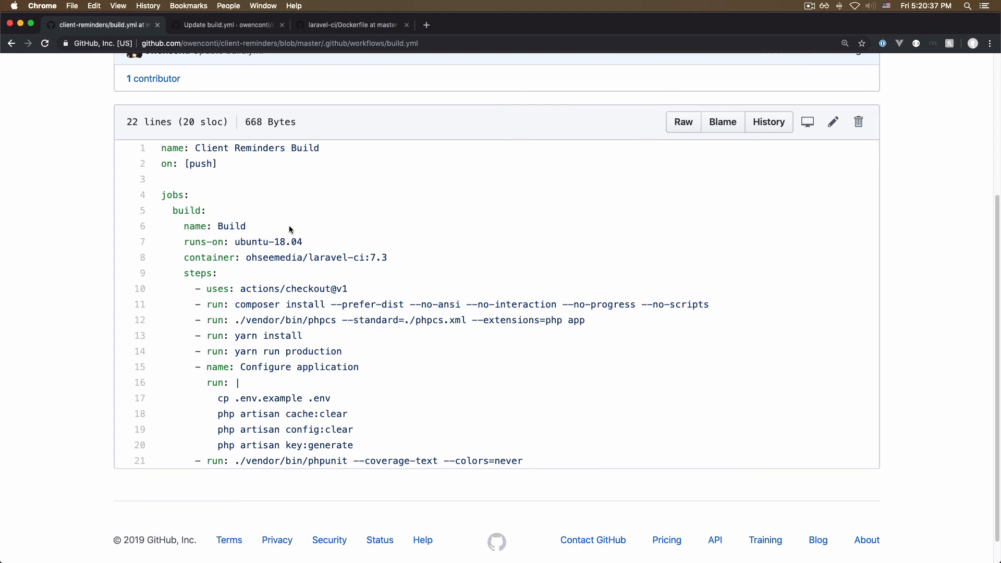
mouse_move(258, 289)
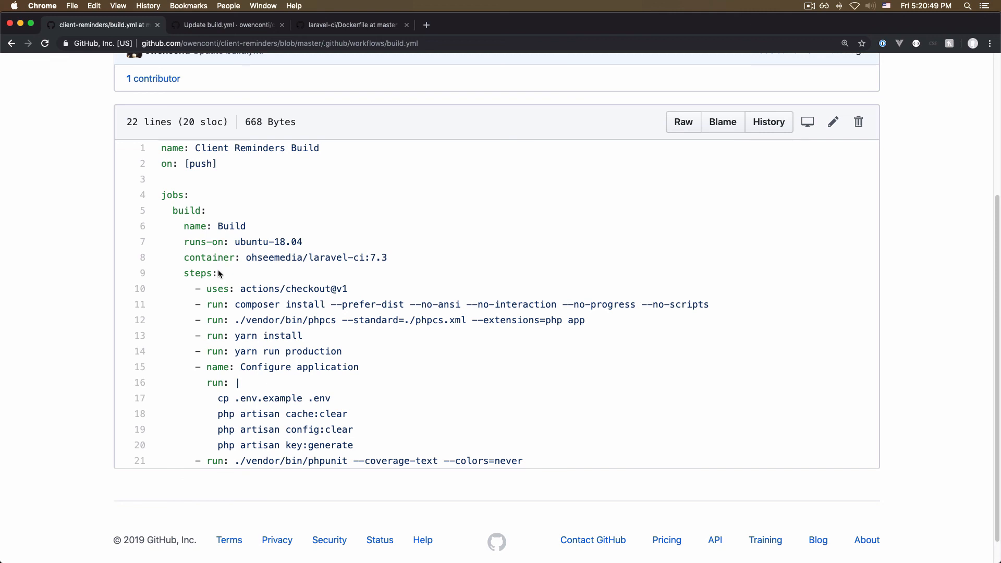
double_click(281, 305)
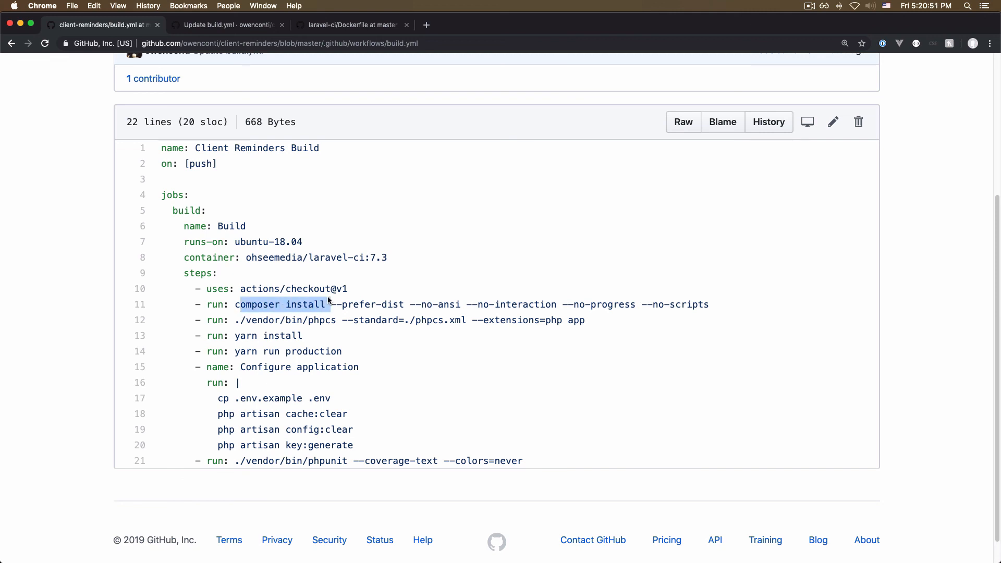
mouse_move(278, 348)
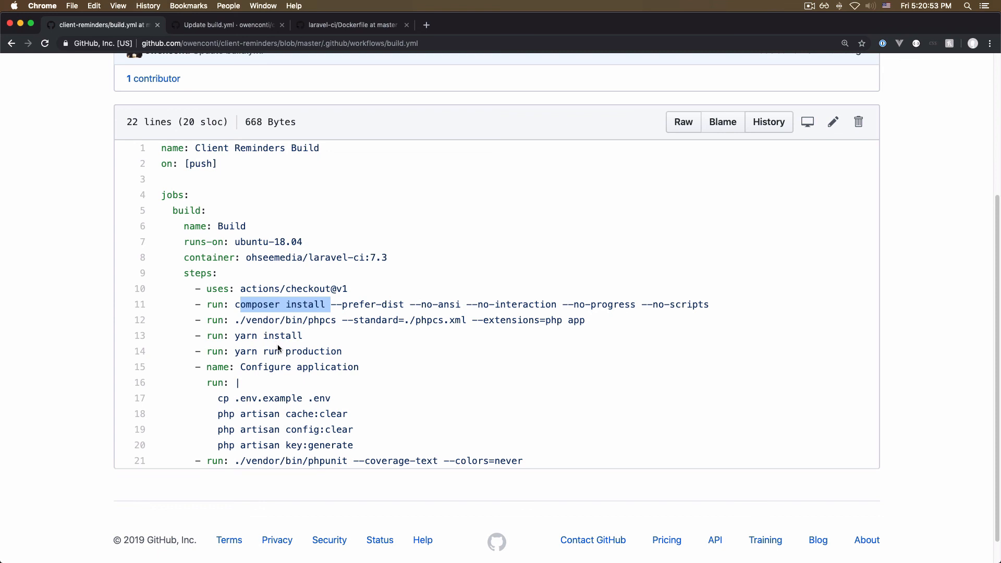
mouse_move(277, 477)
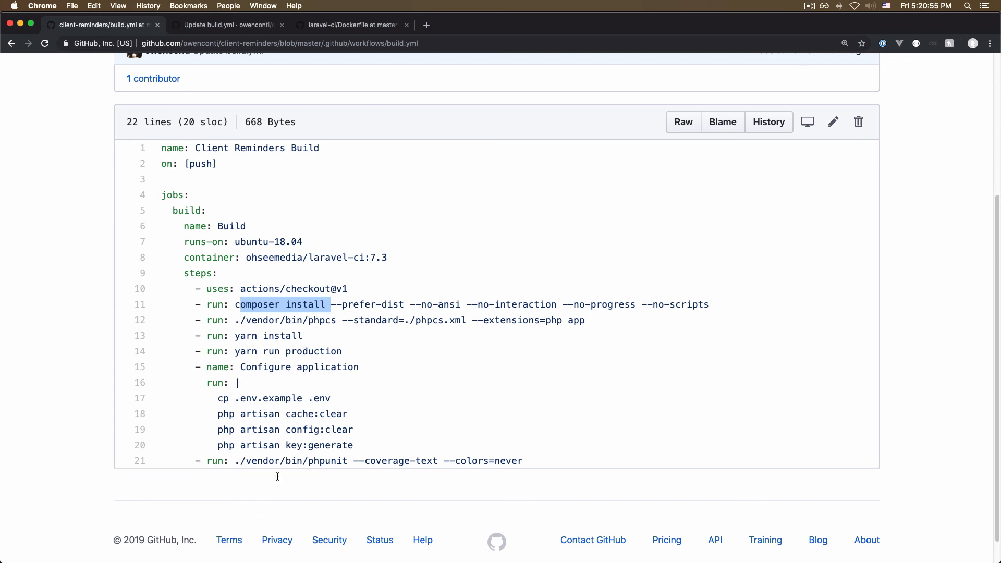
mouse_move(307, 456)
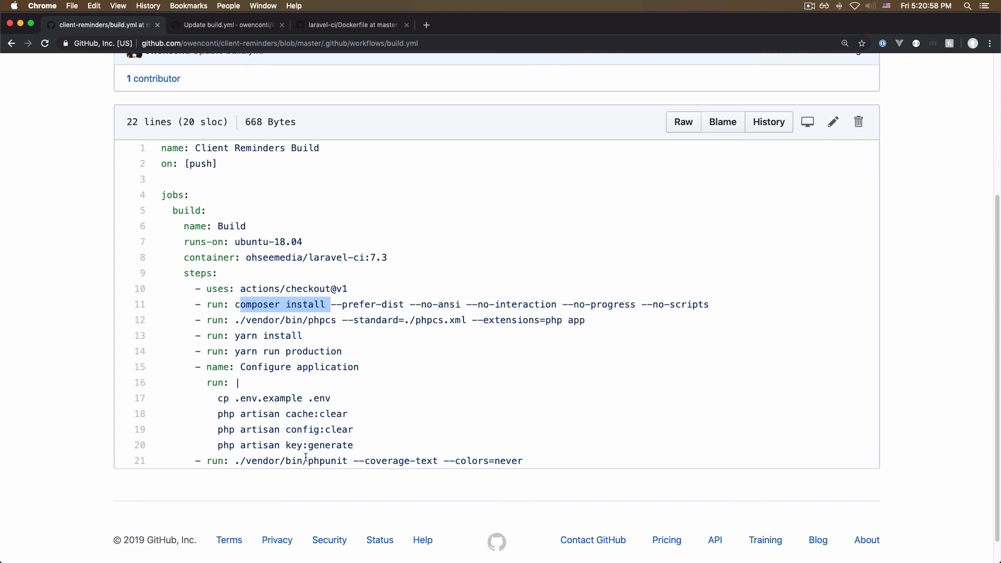